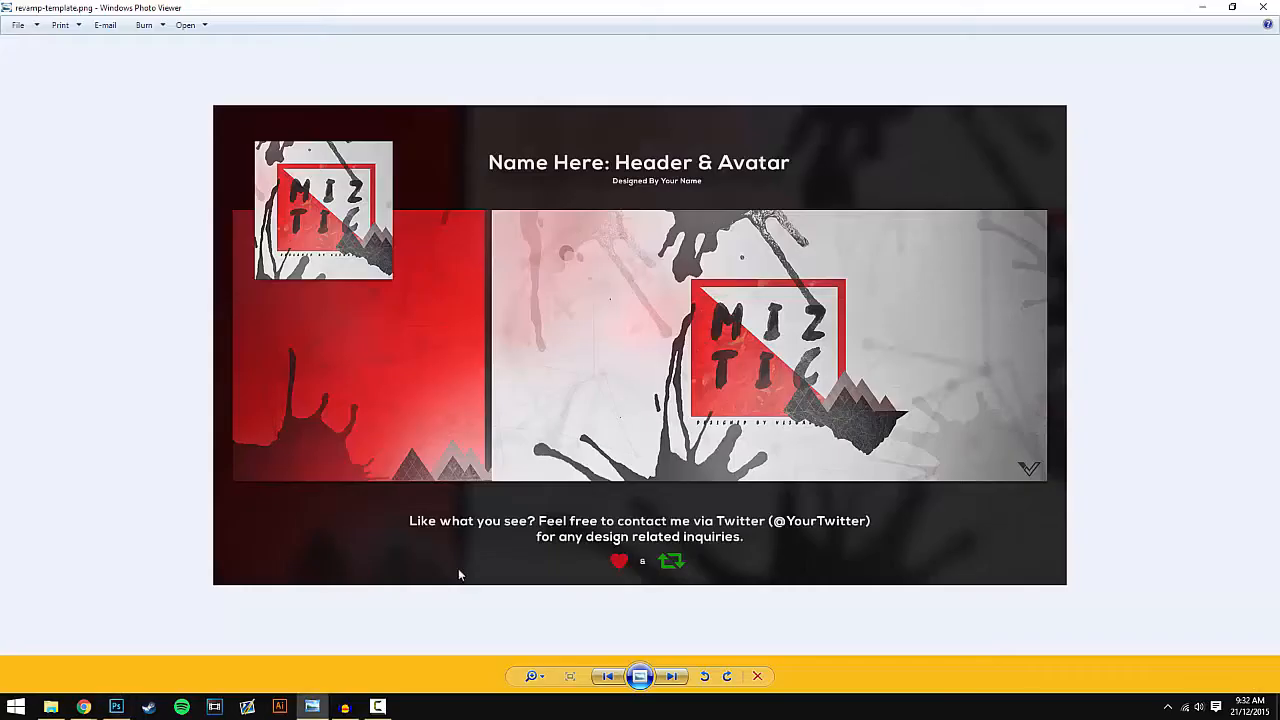
{"action": "mouse_move", "coordinate": [524, 428]}
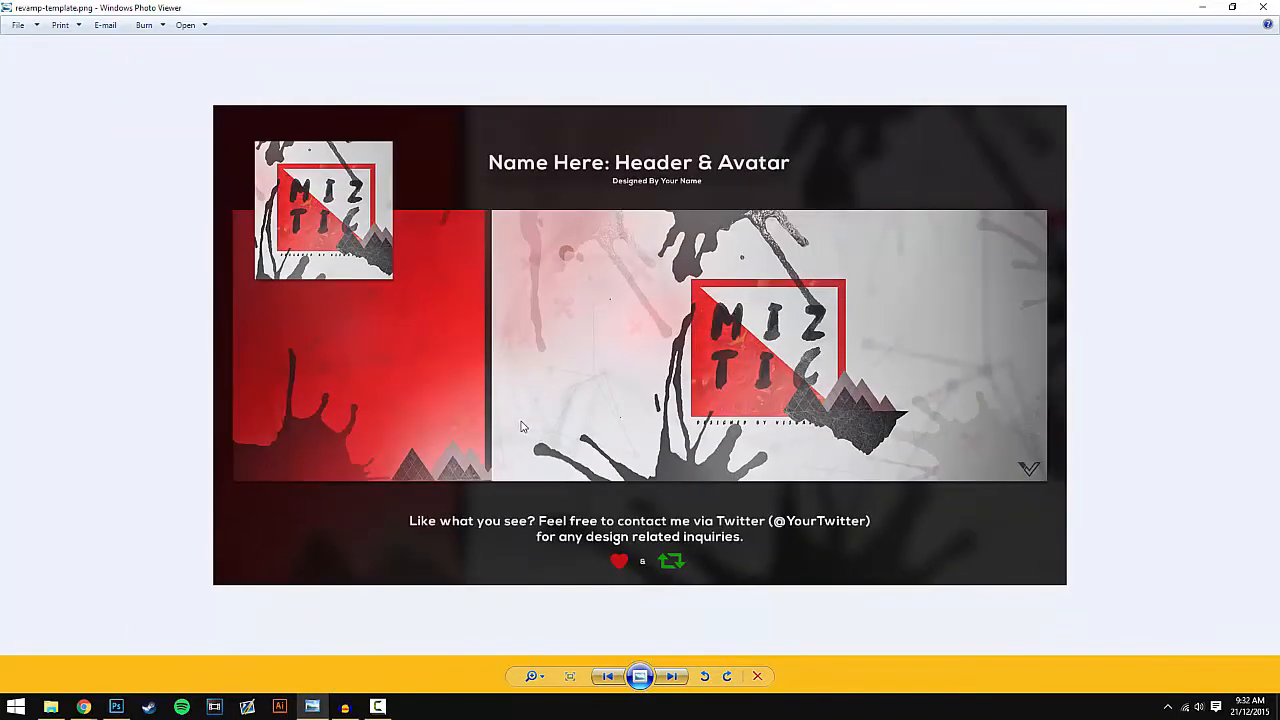
{"action": "mouse_move", "coordinate": [392, 236]}
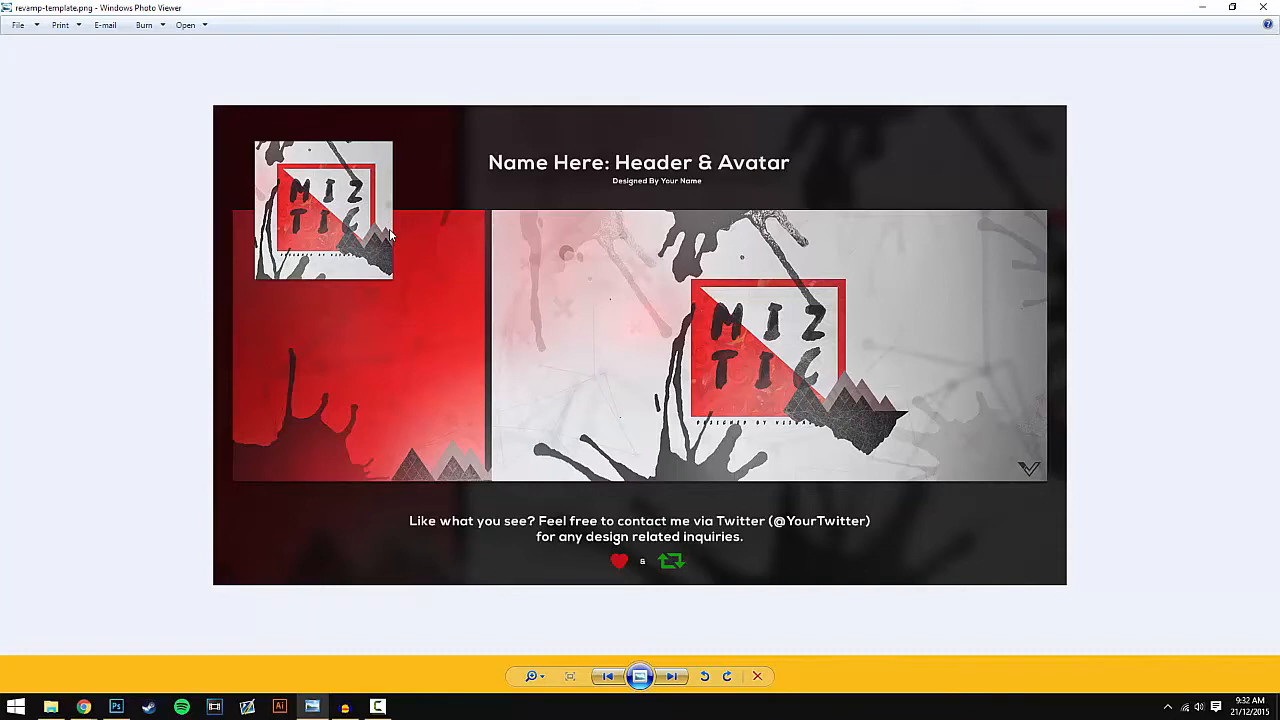
{"action": "mouse_move", "coordinate": [492, 324]}
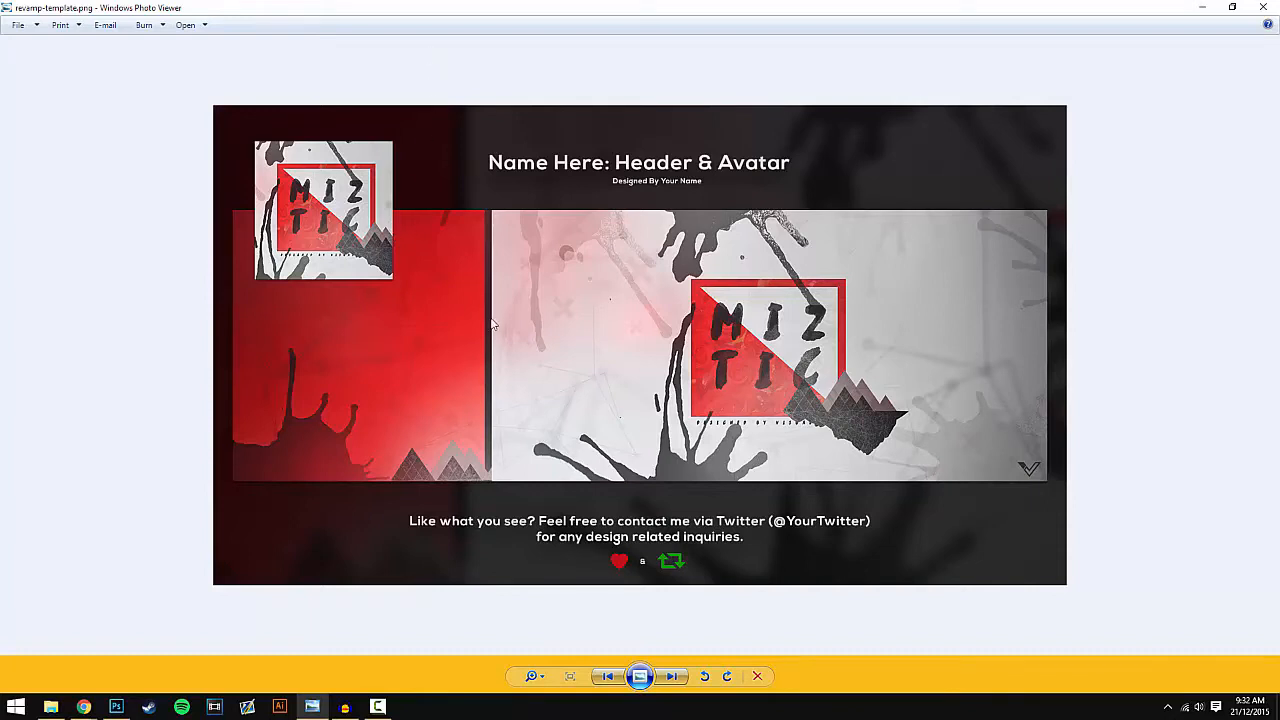
- Create a new 1280 by 720 pixel white document via File > New, adjusting the resolution
{"action": "left_click", "coordinate": [116, 704]}
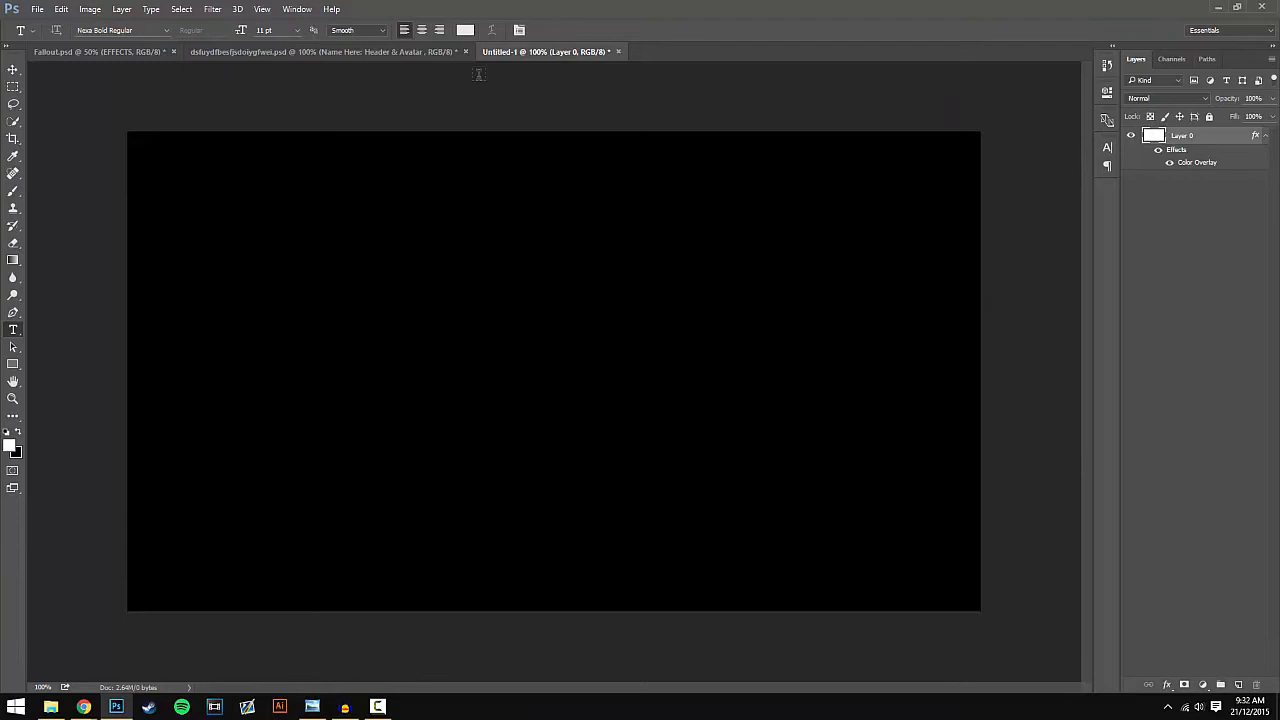
{"action": "left_click", "coordinate": [60, 12]}
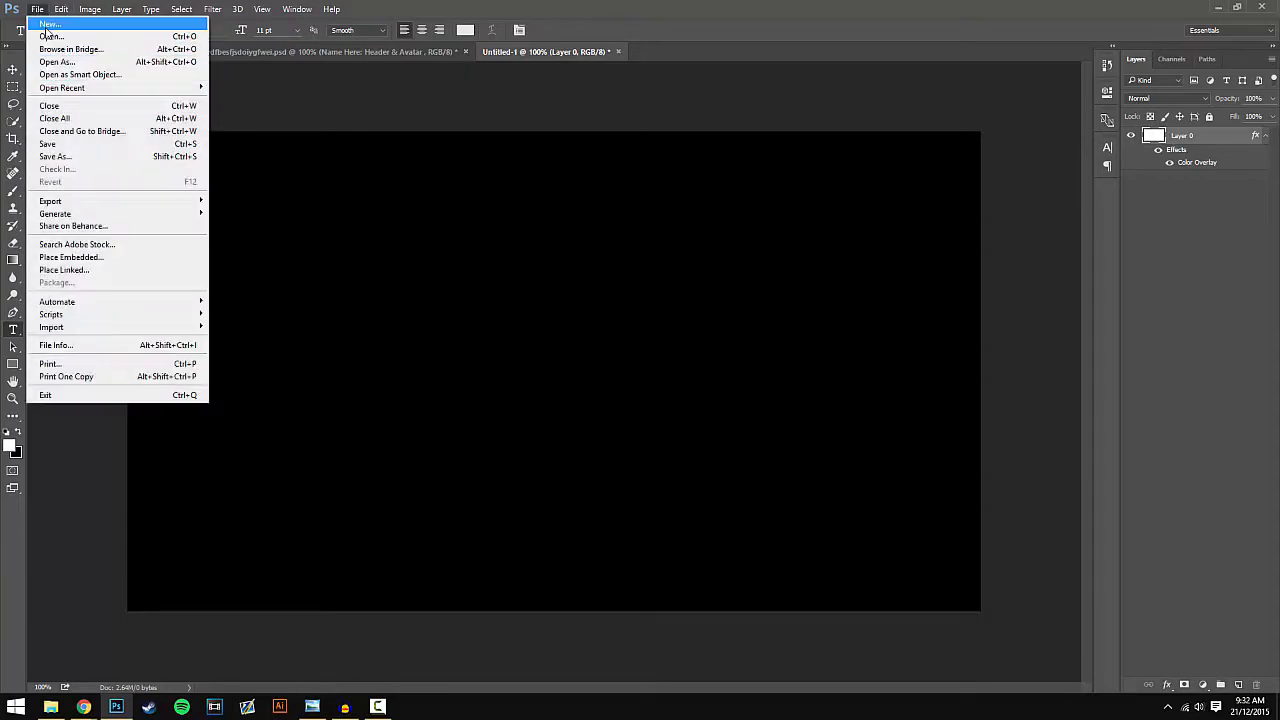
{"action": "left_click", "coordinate": [44, 24]}
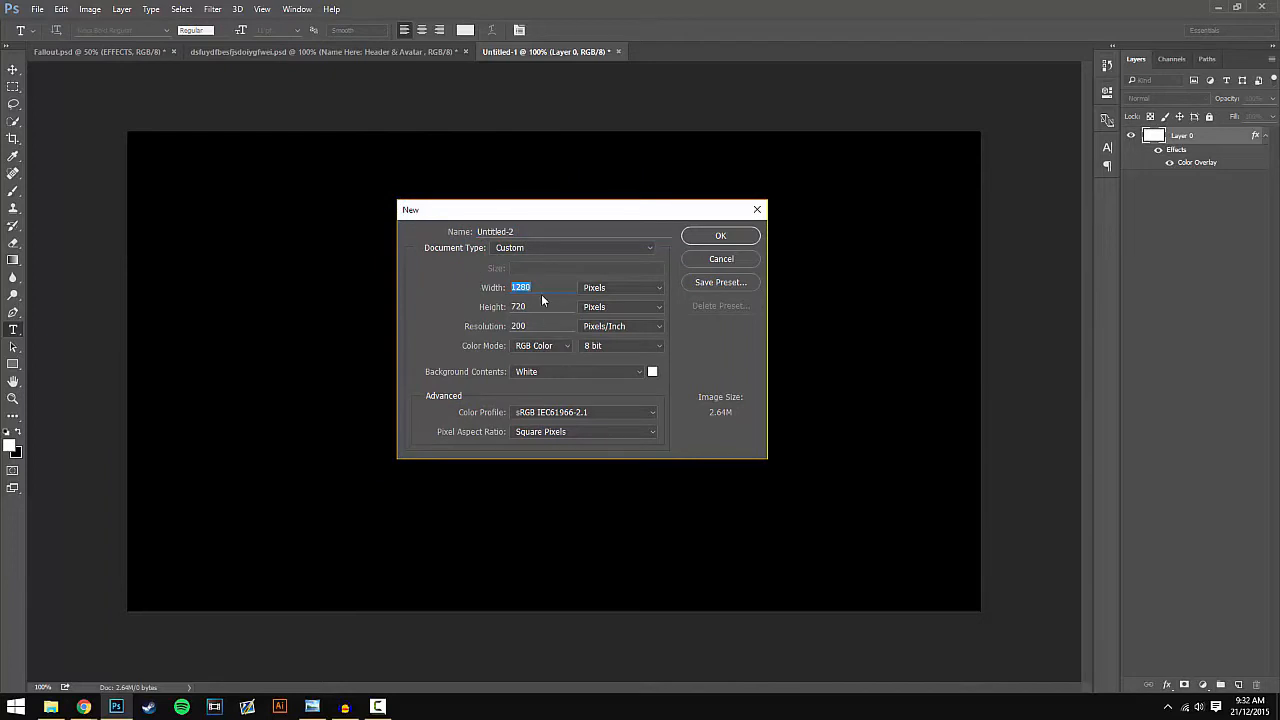
{"action": "left_click", "coordinate": [540, 306]}
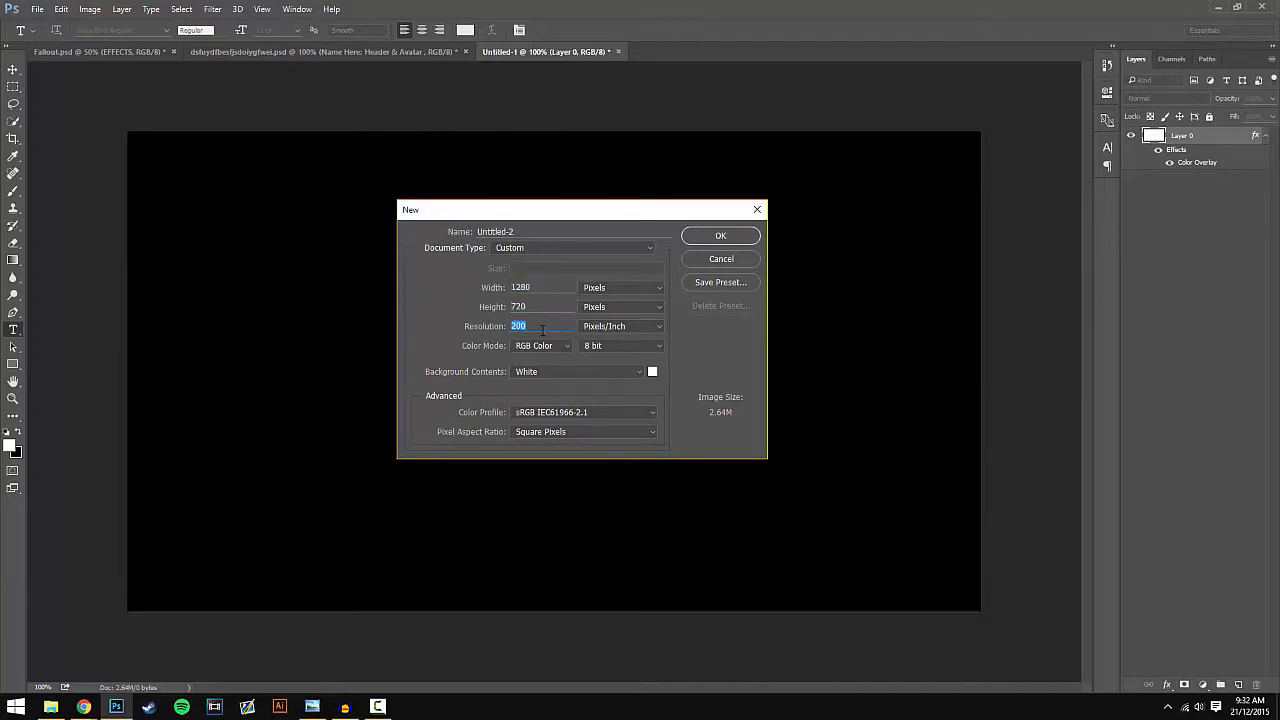
{"action": "left_click", "coordinate": [536, 306]}
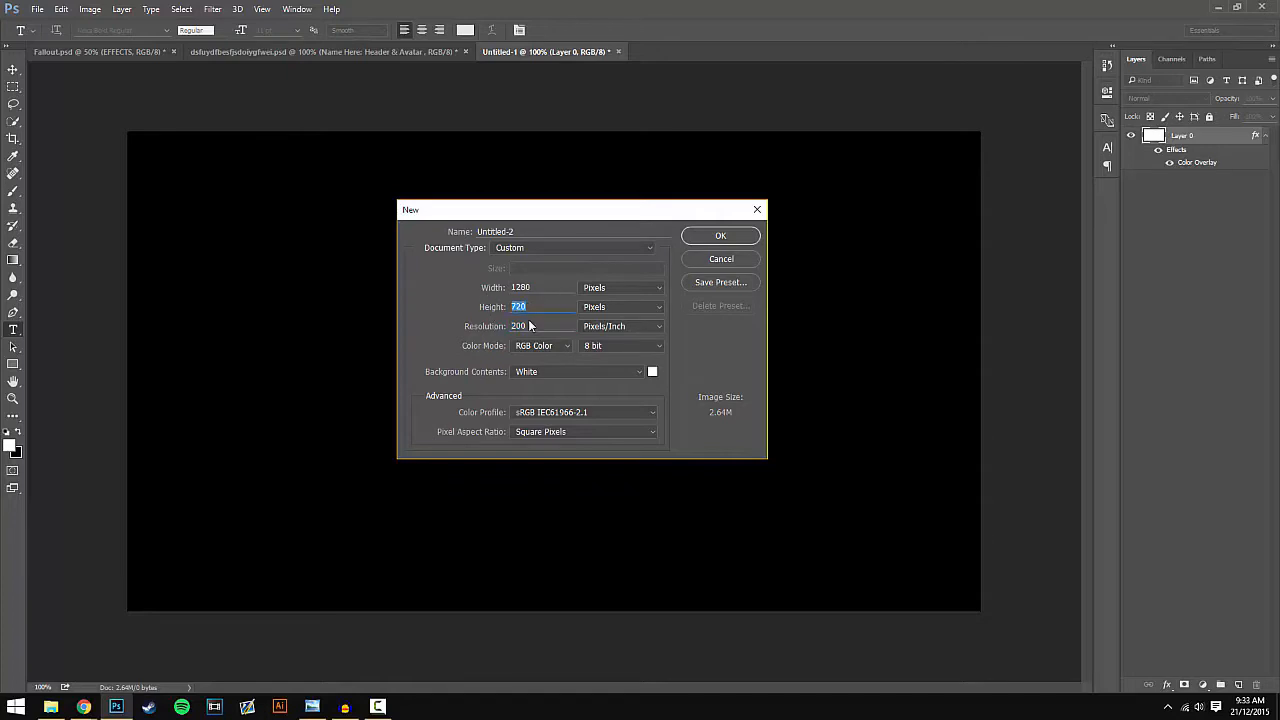
{"action": "mouse_move", "coordinate": [560, 326]}
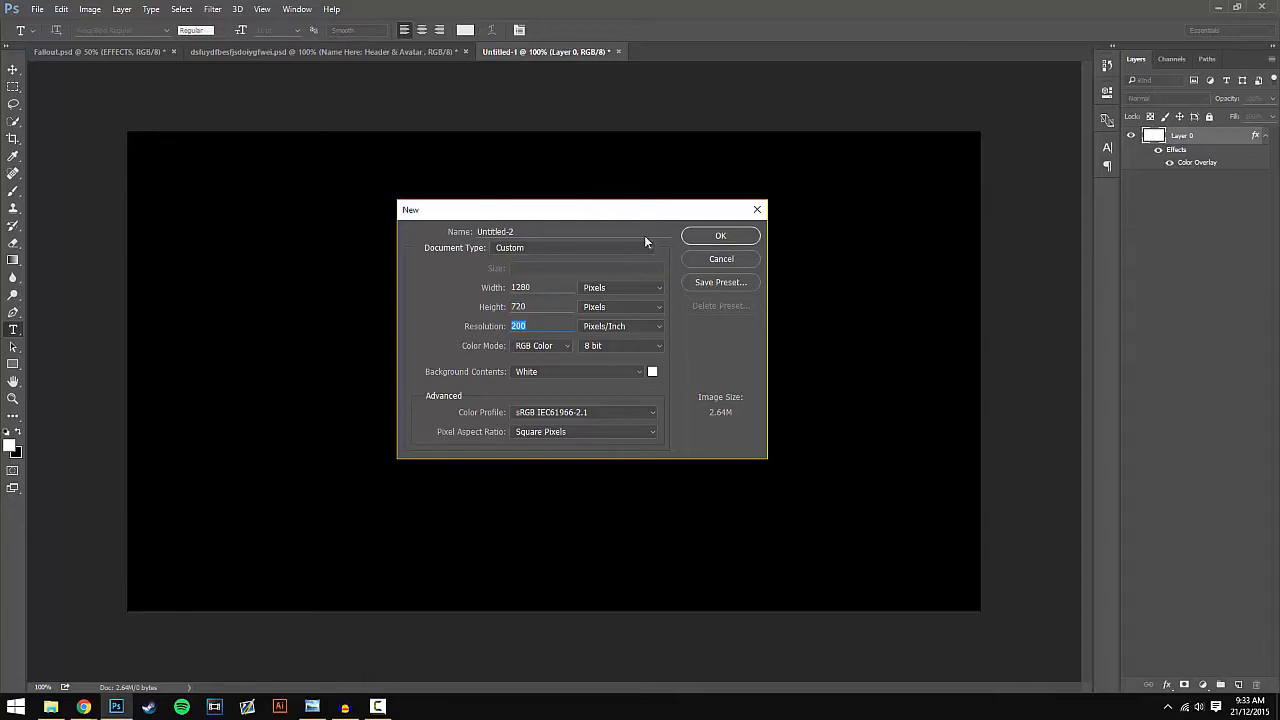
{"action": "left_click_drag", "start_coordinate": [580, 210], "coordinate": [572, 204]}
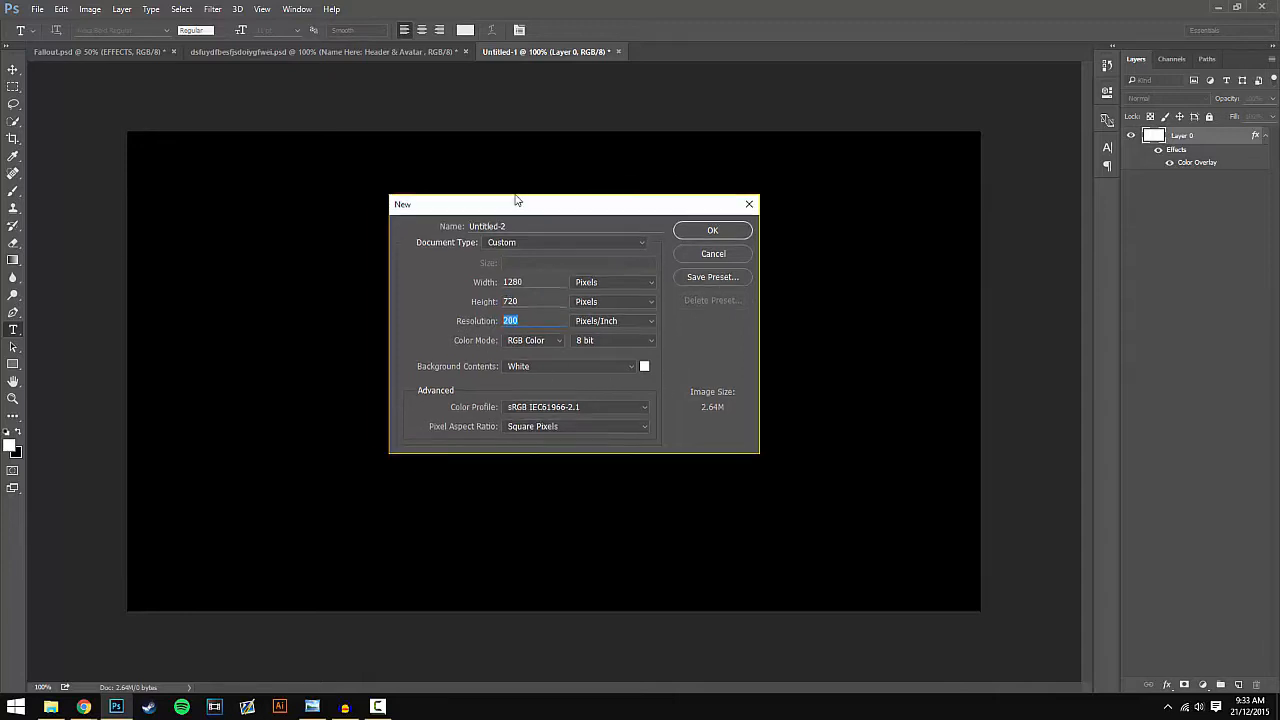
{"action": "left_click", "coordinate": [712, 230]}
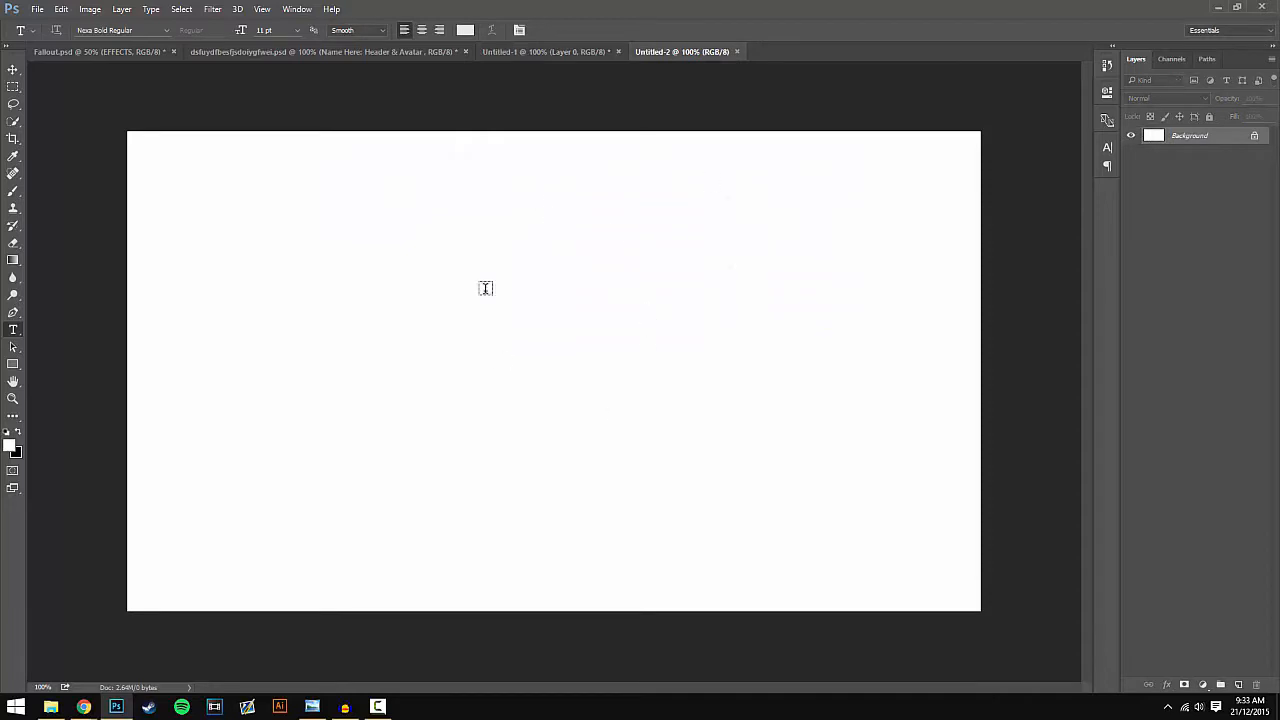
{"action": "mouse_move", "coordinate": [532, 186]}
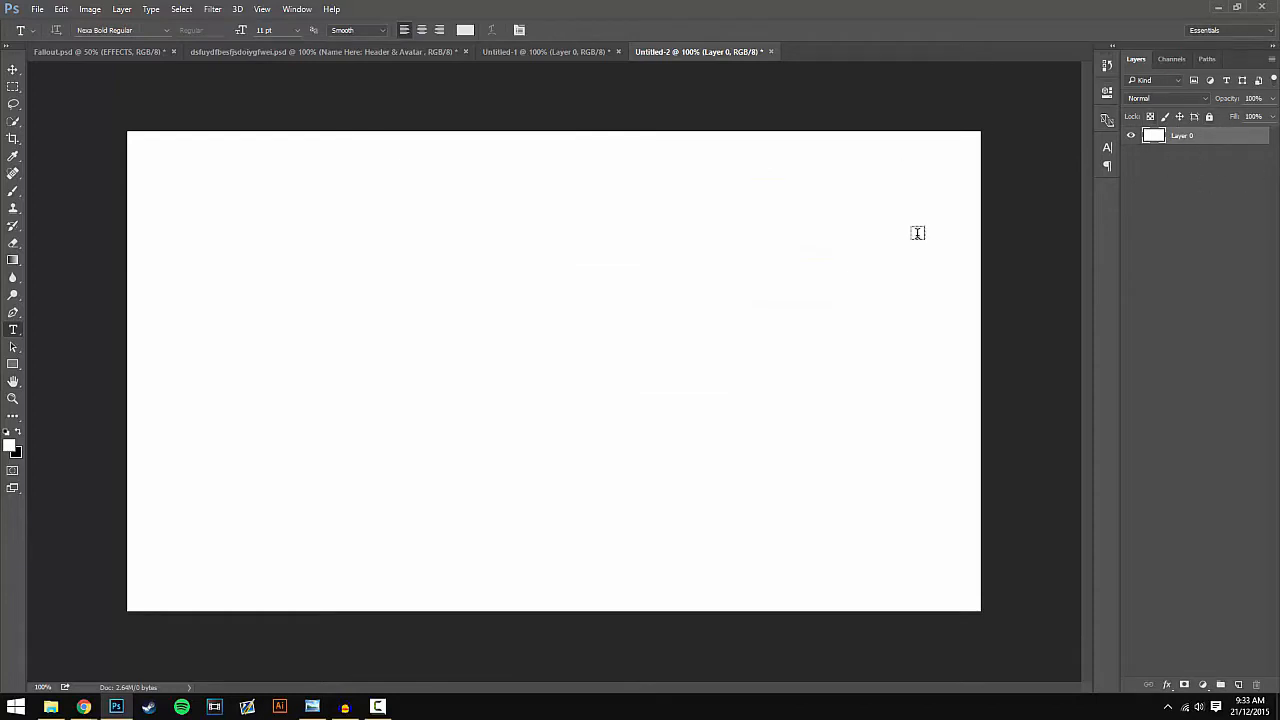
{"action": "mouse_move", "coordinate": [696, 492]}
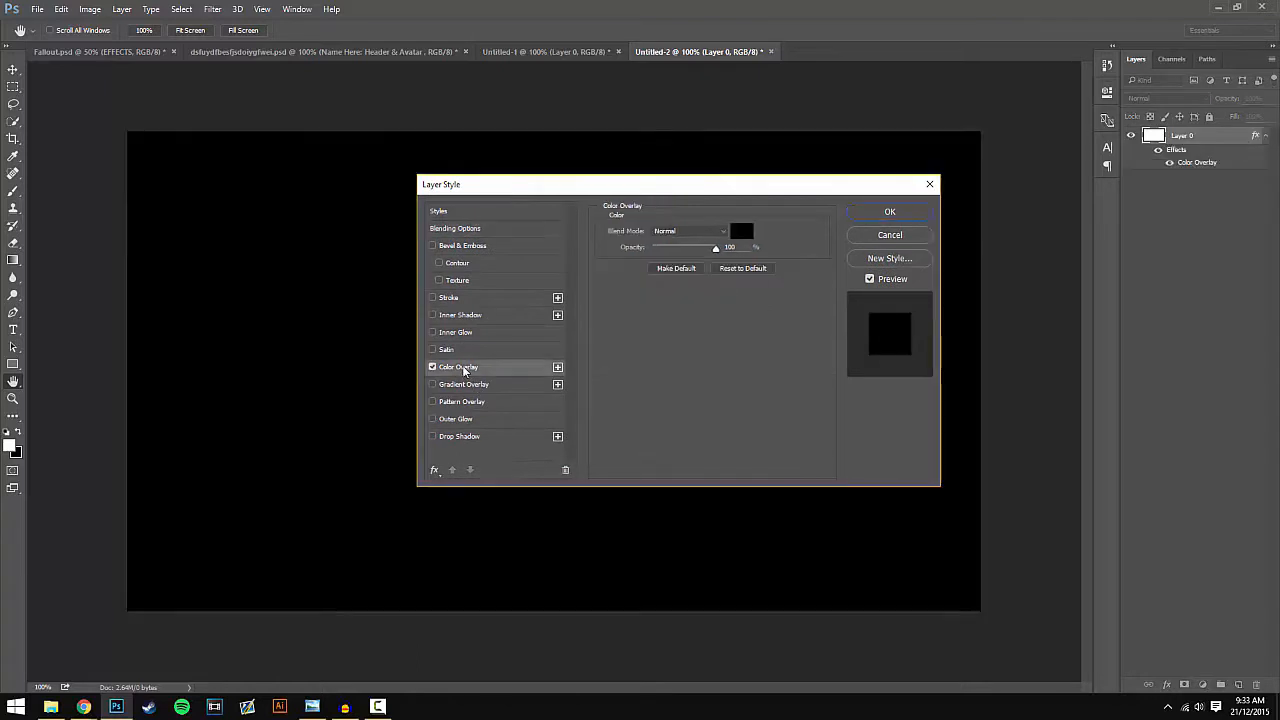
- Pick black in the Color Picker as the layer's Color Overlay colour
{"action": "left_click", "coordinate": [742, 232]}
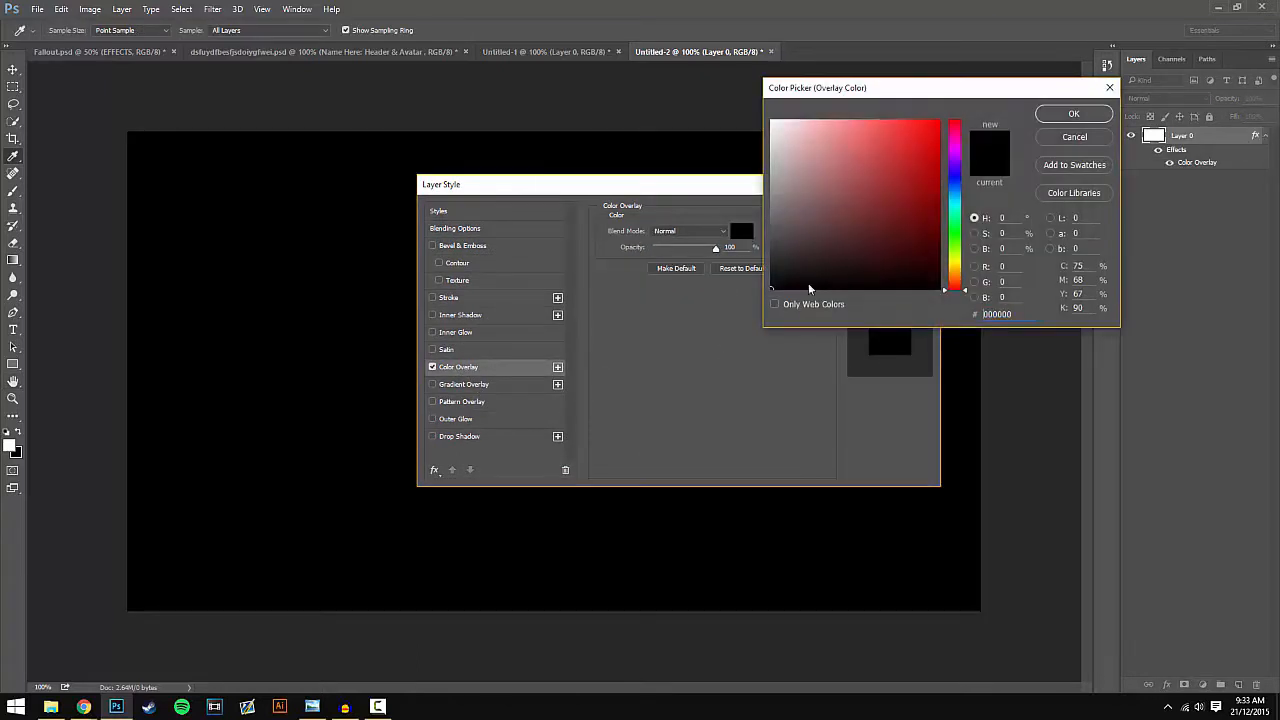
{"action": "mouse_move", "coordinate": [908, 348]}
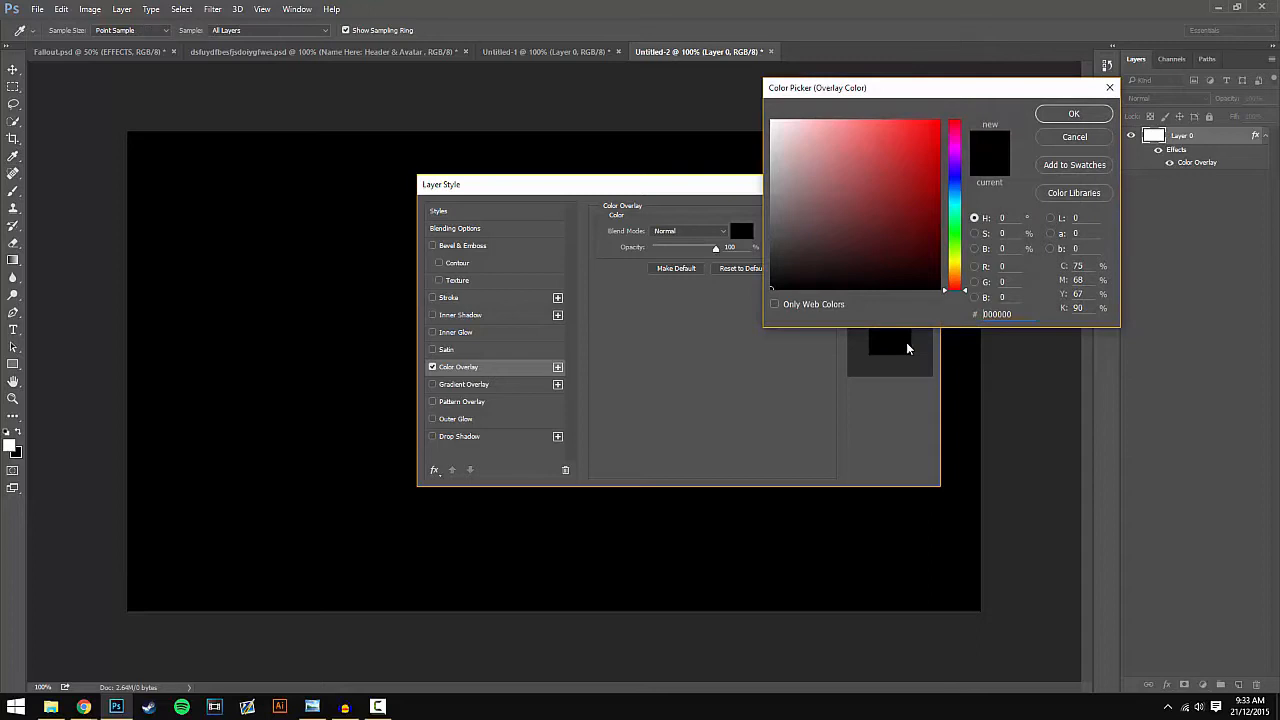
{"action": "left_click", "coordinate": [1072, 112]}
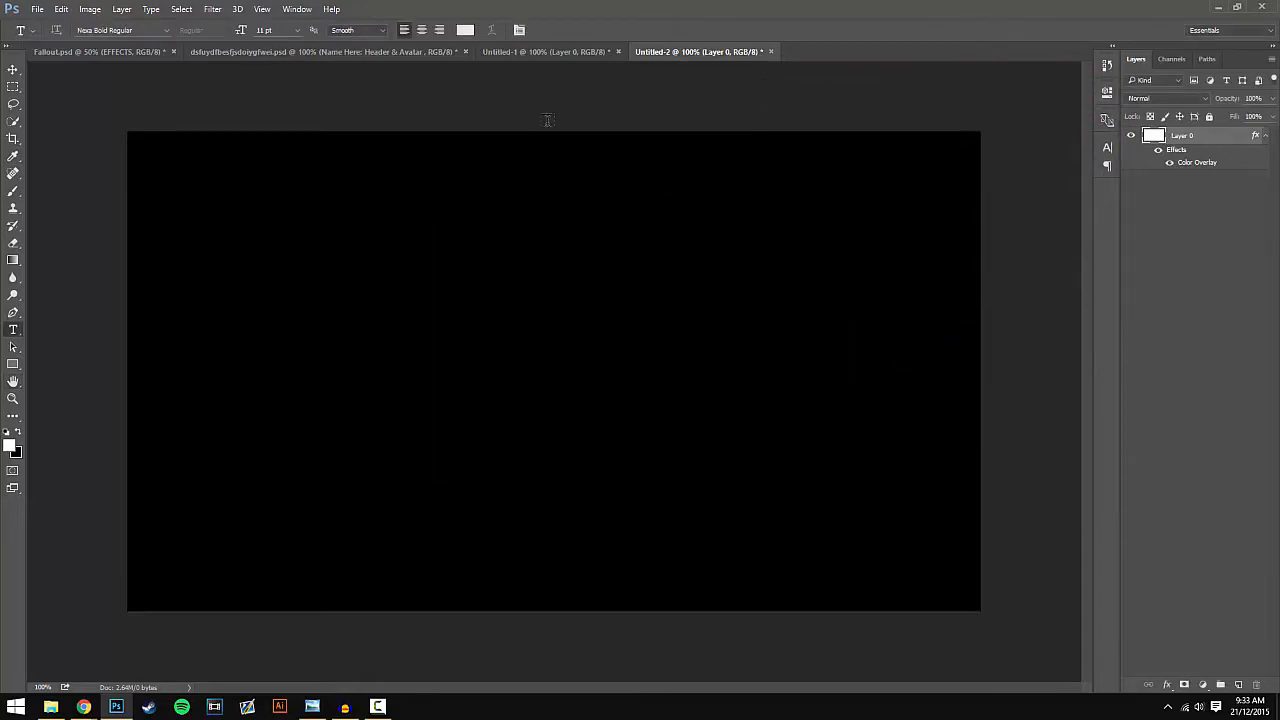
{"action": "mouse_move", "coordinate": [248, 308]}
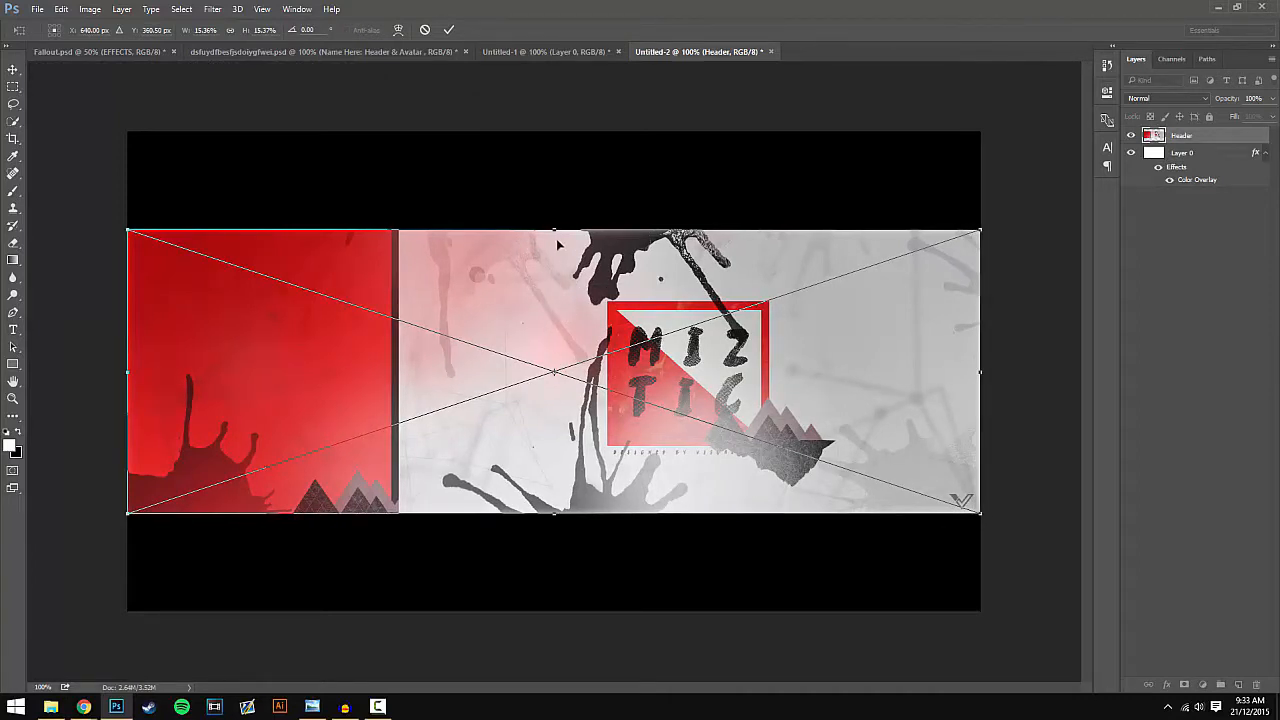
{"action": "mouse_move", "coordinate": [988, 224]}
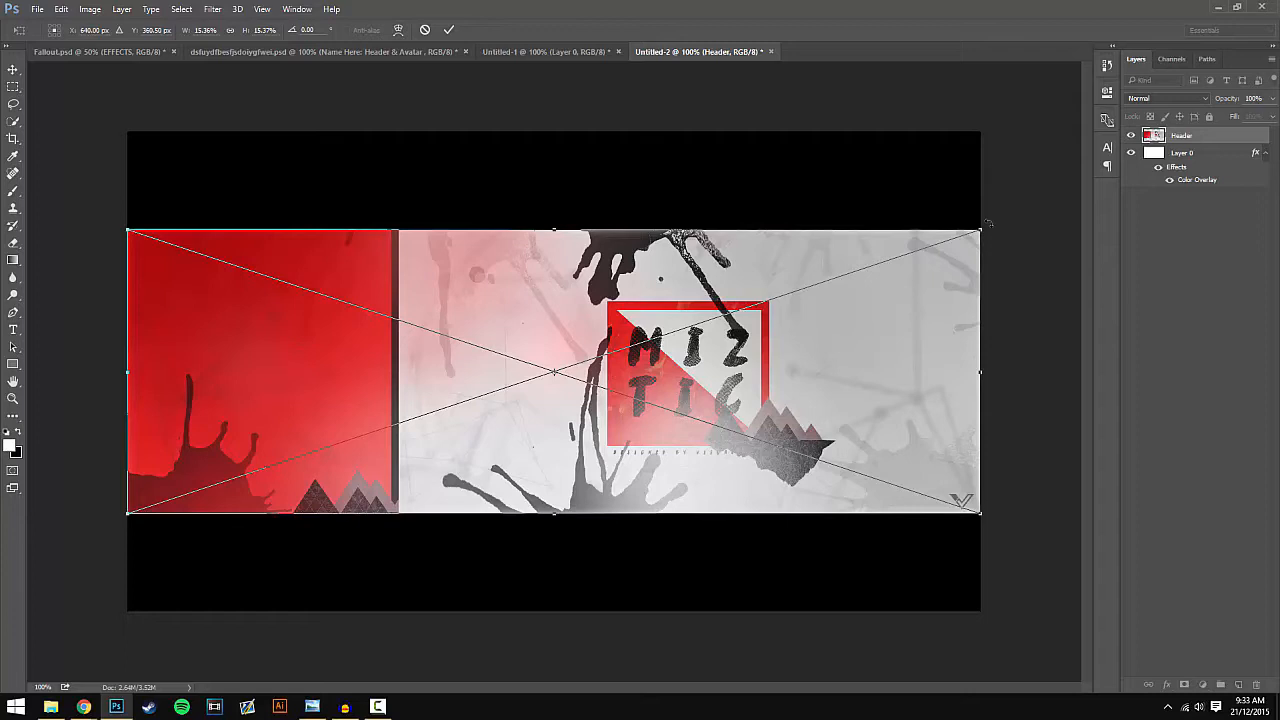
- Scale the header image down with Free Transform to fit within the canvas
{"action": "left_click_drag", "start_coordinate": [984, 228], "coordinate": [924, 248]}
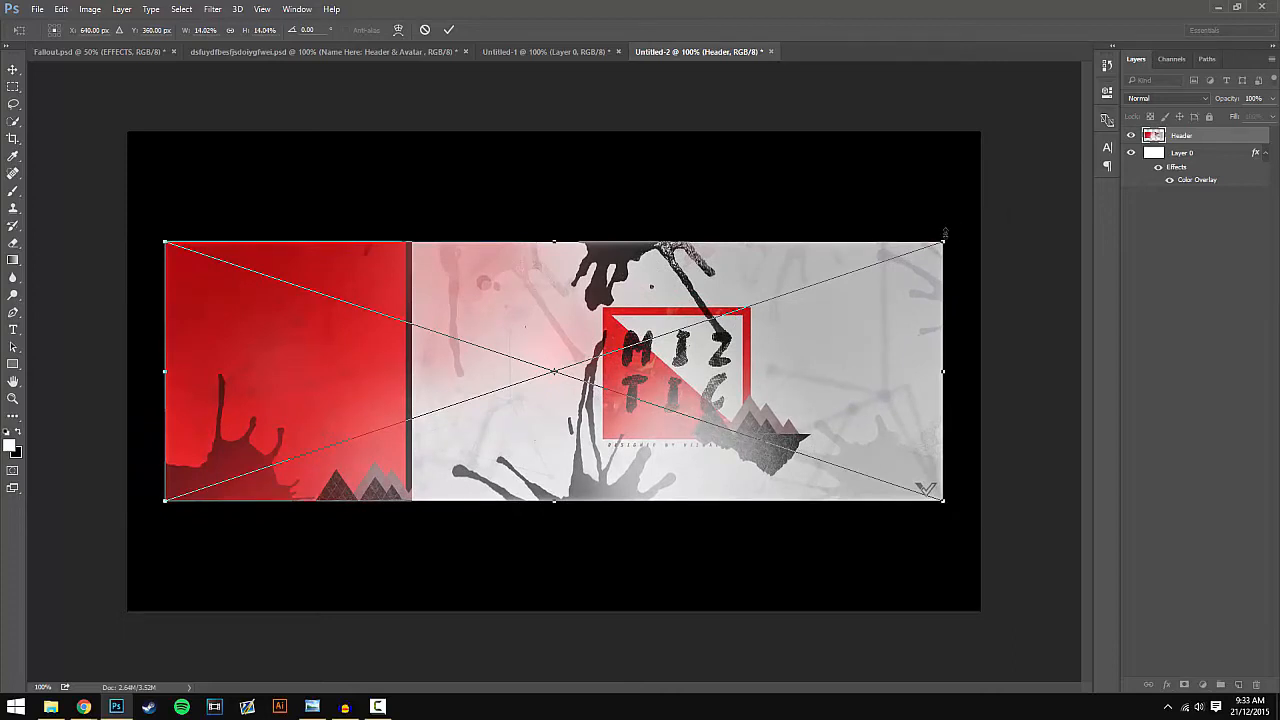
{"action": "mouse_move", "coordinate": [466, 294]}
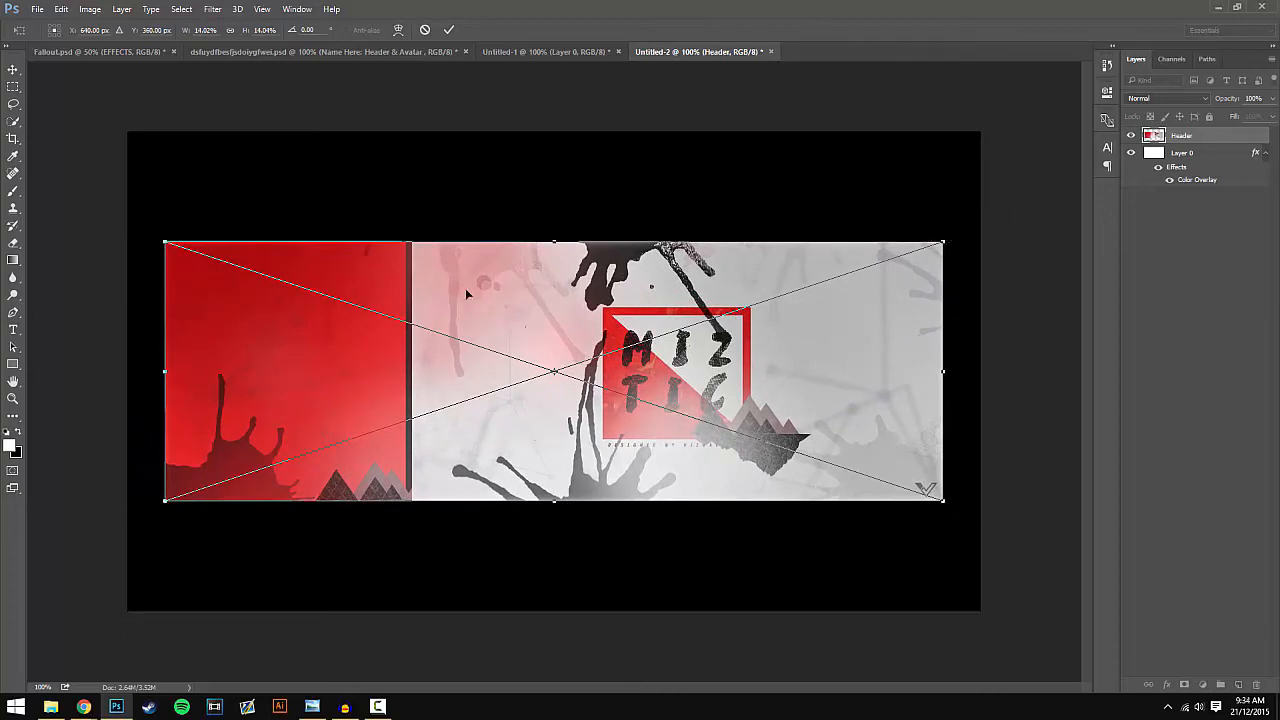
{"action": "mouse_move", "coordinate": [932, 232]}
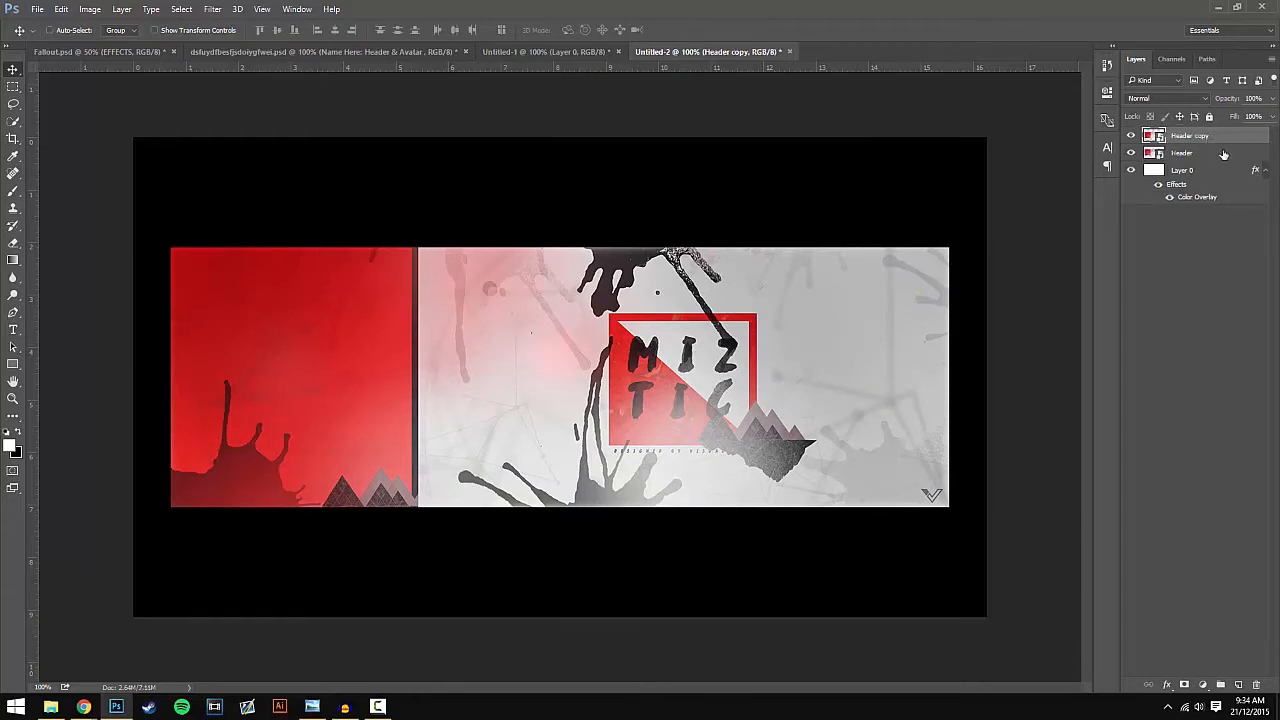
- Duplicate the Header layer and start a Free Transform (Ctrl+T) on the copy to enlarge it
{"action": "right_click", "coordinate": [1224, 152]}
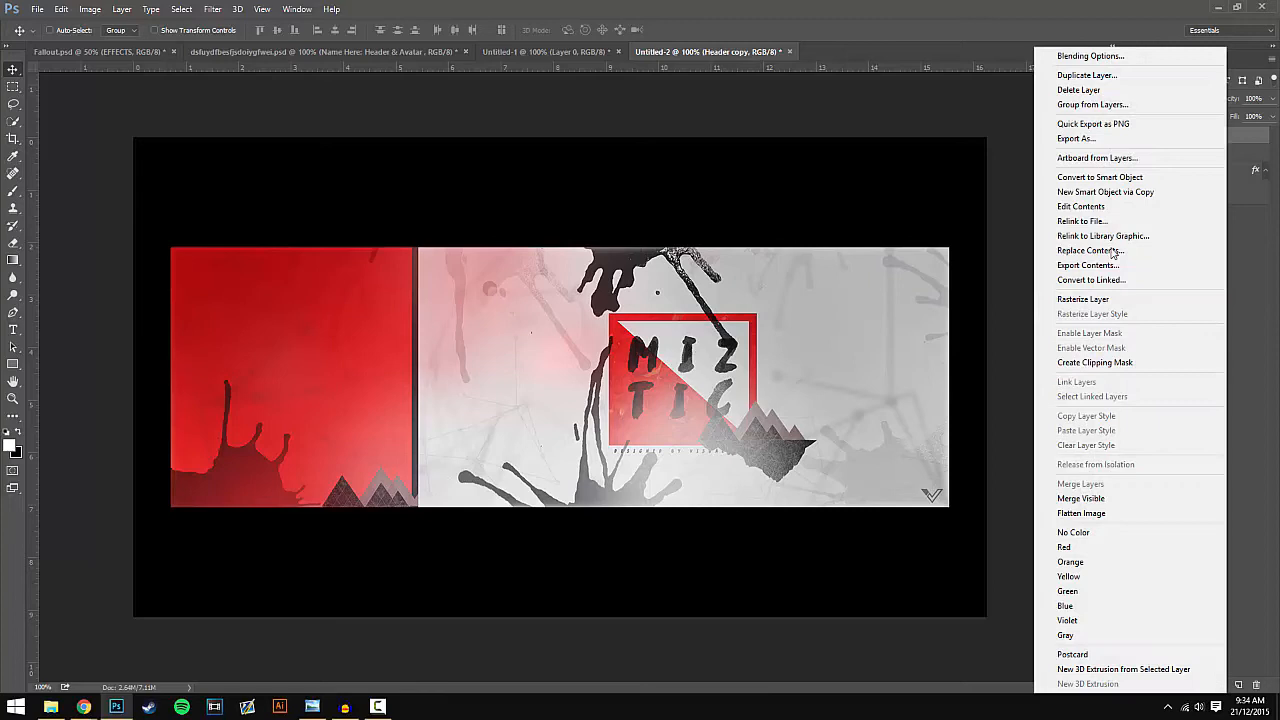
{"action": "left_click", "coordinate": [1092, 300]}
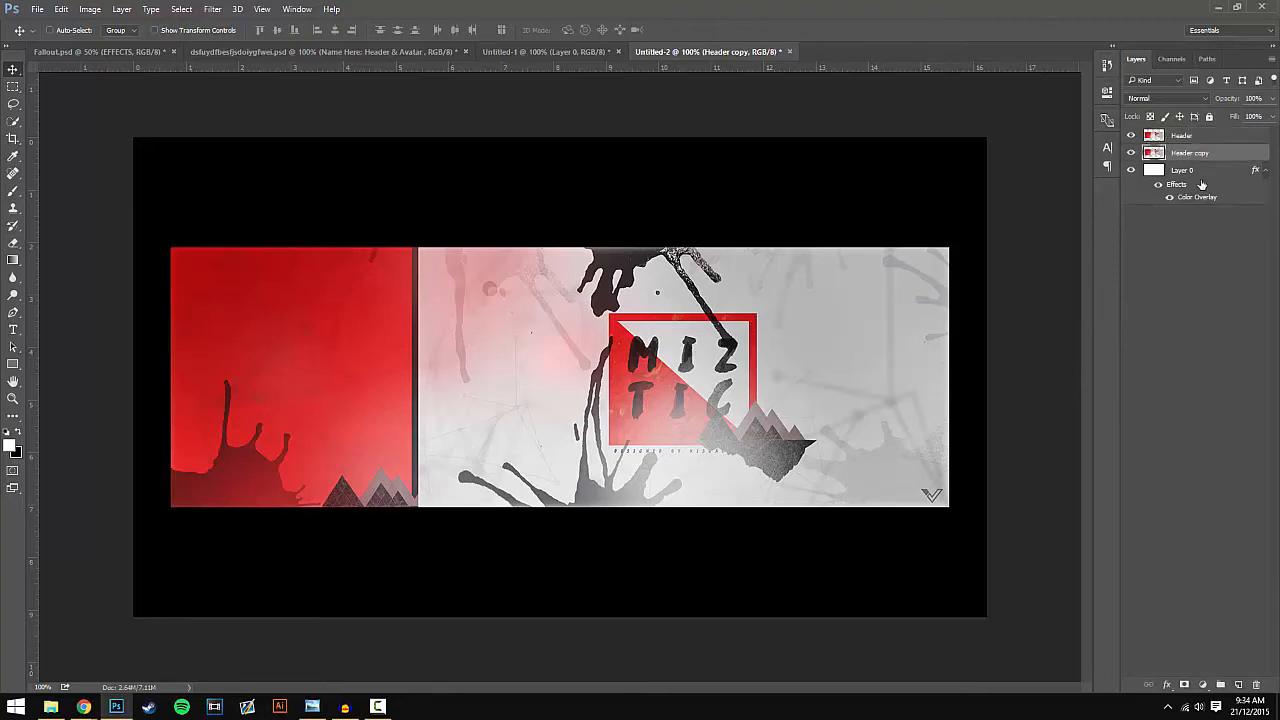
{"action": "mouse_move", "coordinate": [472, 340]}
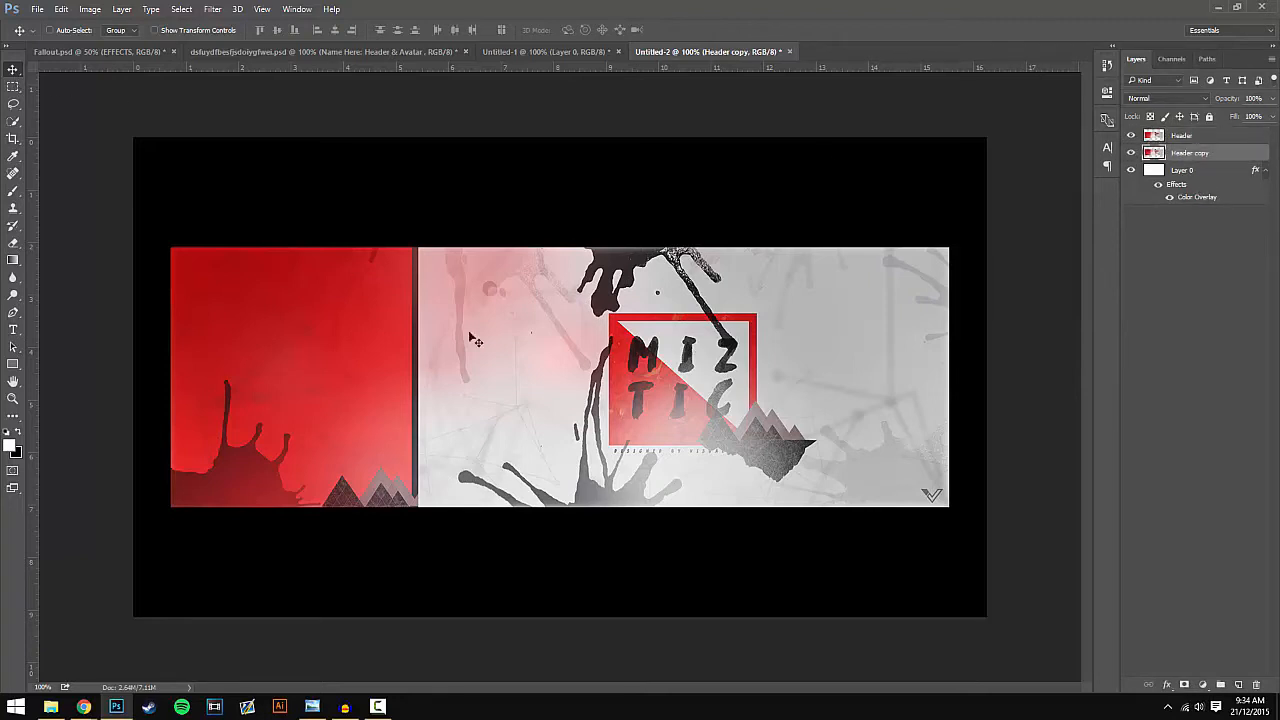
{"action": "key", "text": "ctrl+t"}
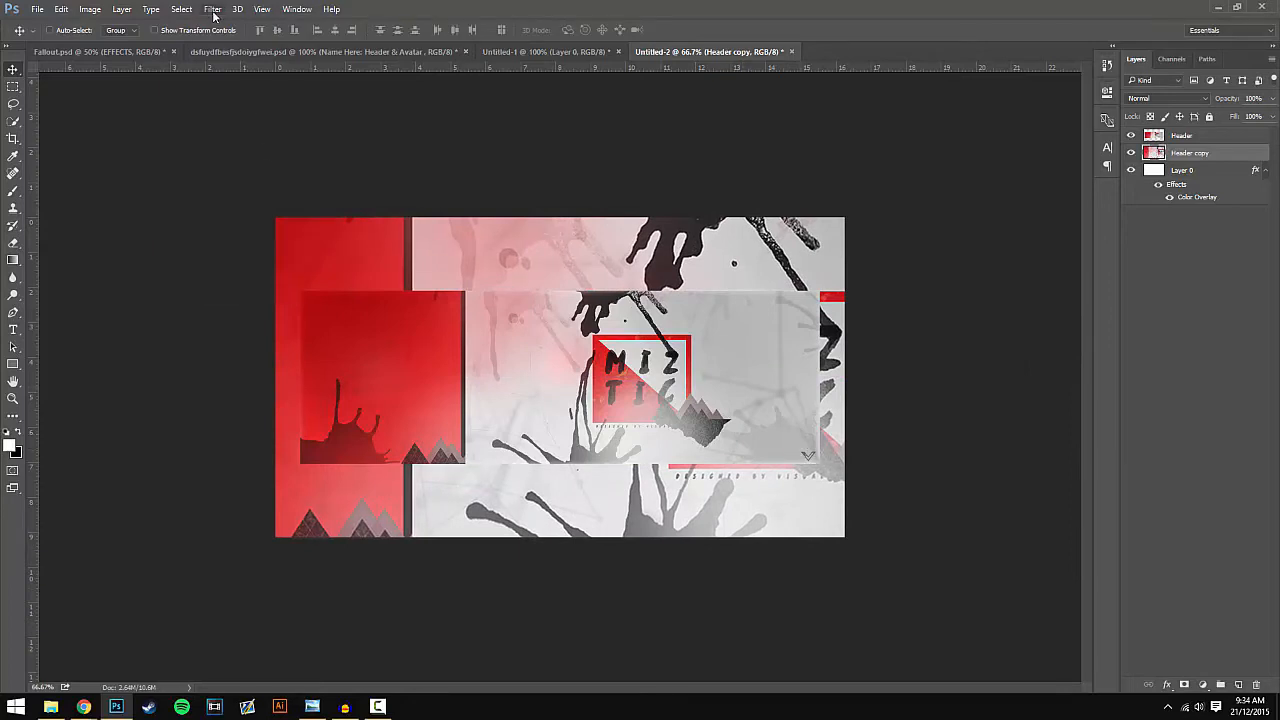
- Apply Filter > Blur > Gaussian Blur to the enlarged Header copy layer
{"action": "left_click", "coordinate": [212, 8]}
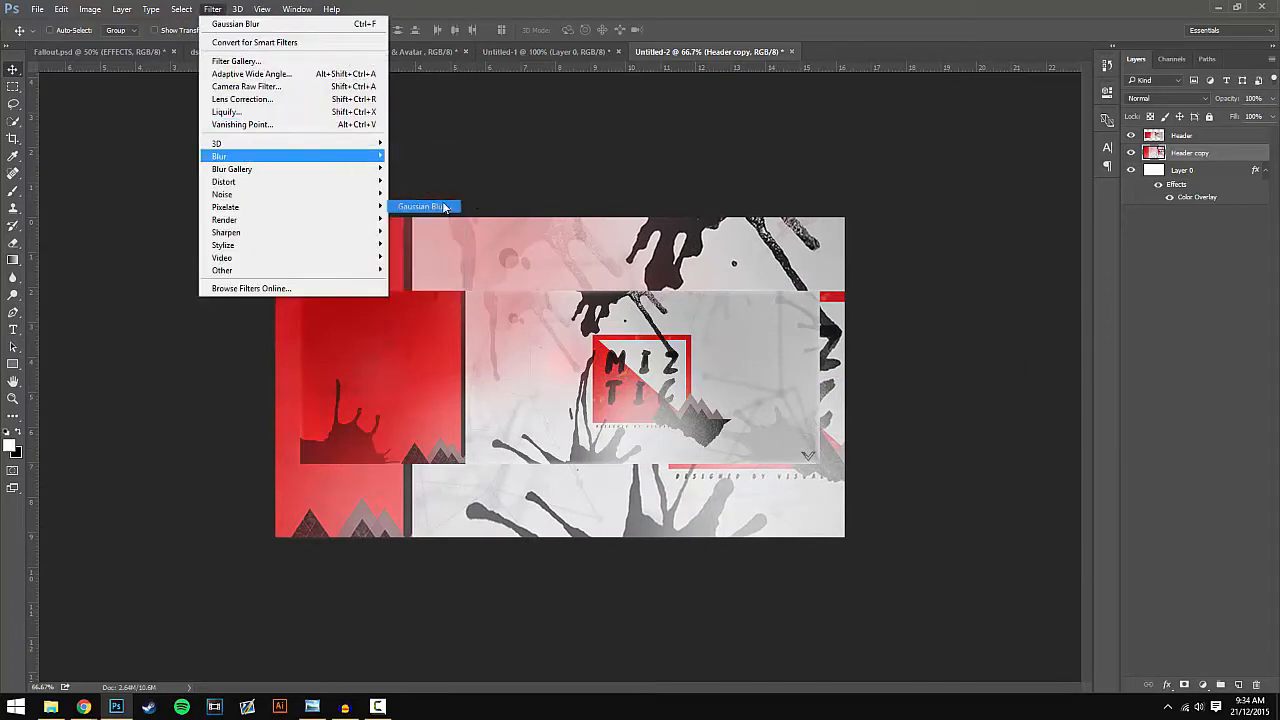
{"action": "left_click", "coordinate": [428, 206]}
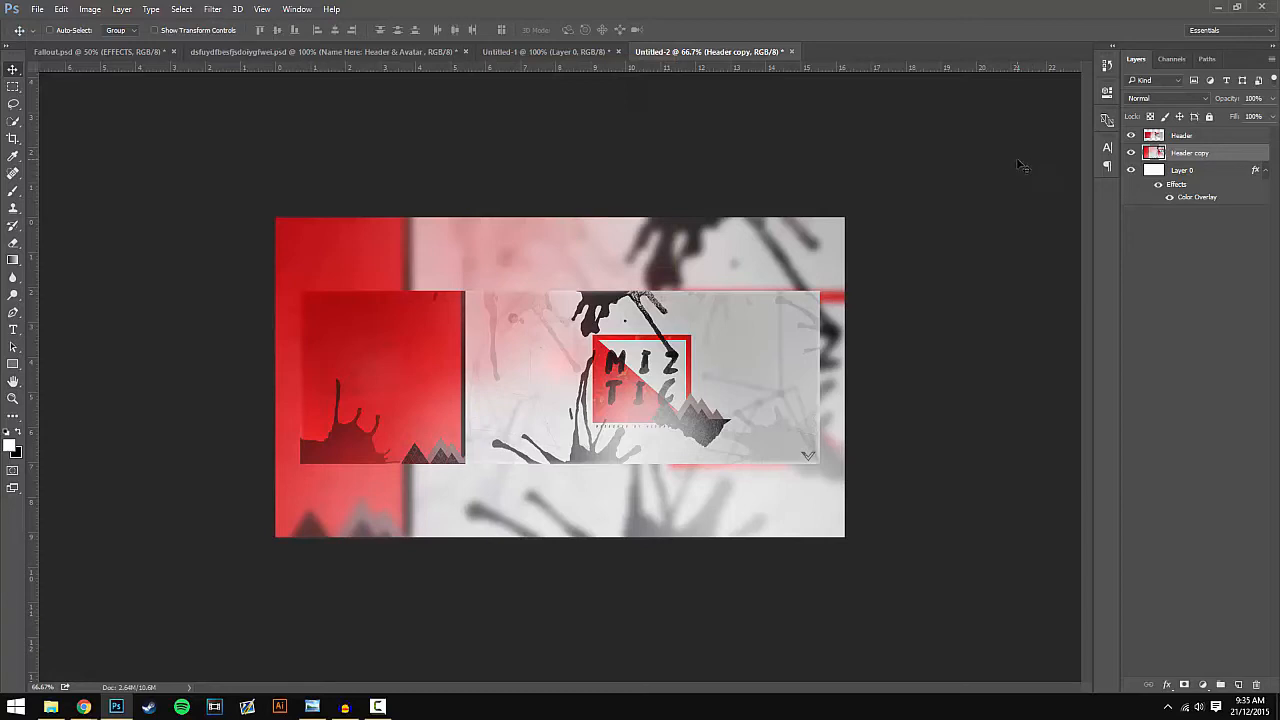
{"action": "mouse_move", "coordinate": [1018, 140]}
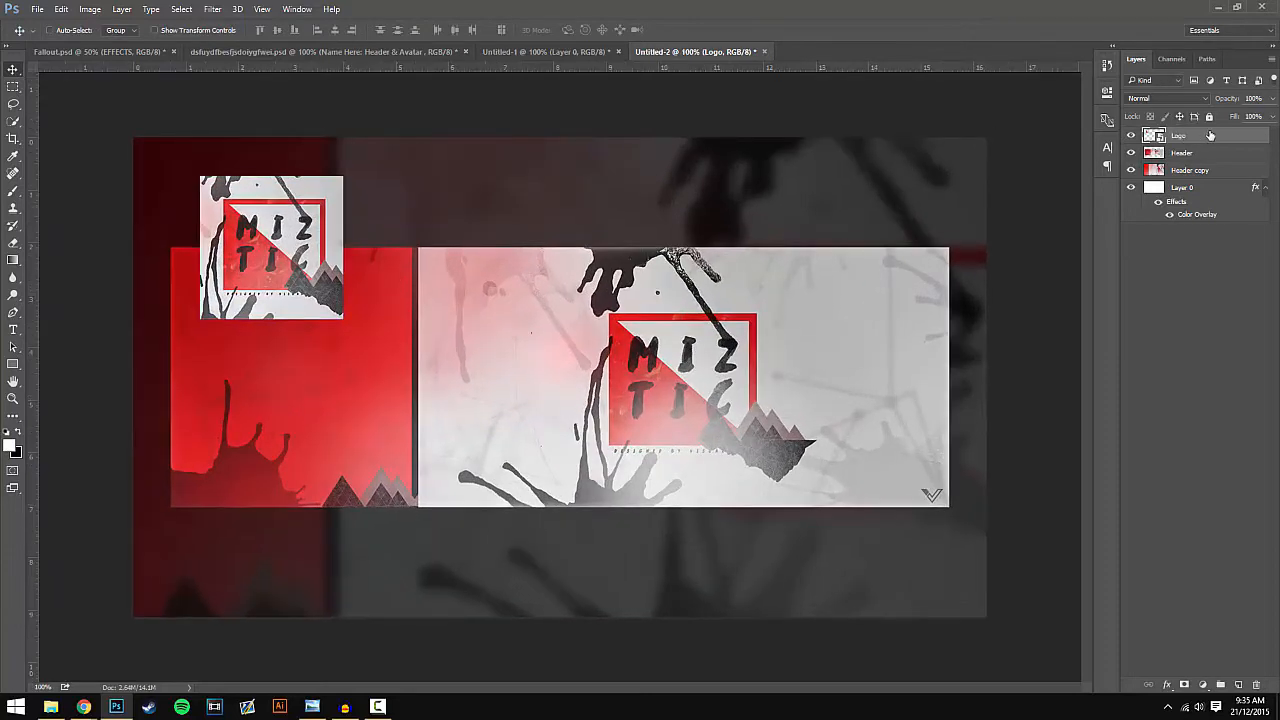
- Enable Drop Shadow in Blending Options for the Header layer, then confirm it on the Logo layer
{"action": "right_click", "coordinate": [1206, 136]}
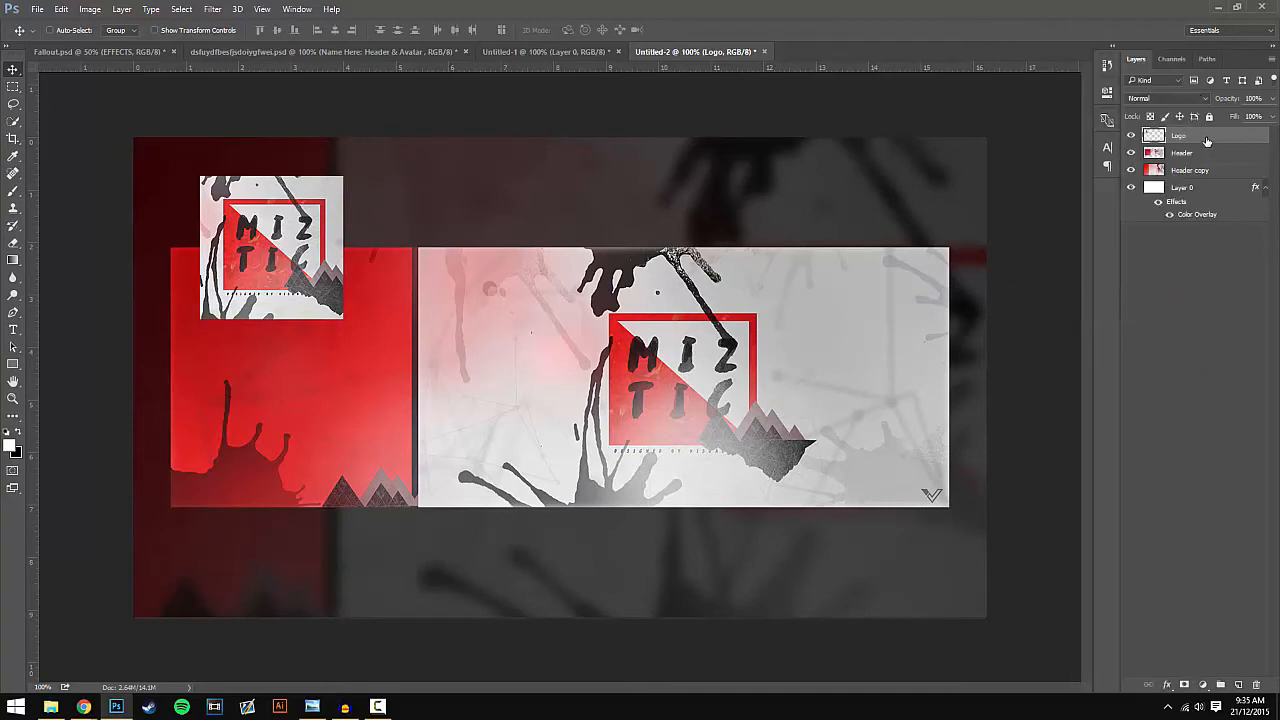
{"action": "left_click", "coordinate": [1196, 152]}
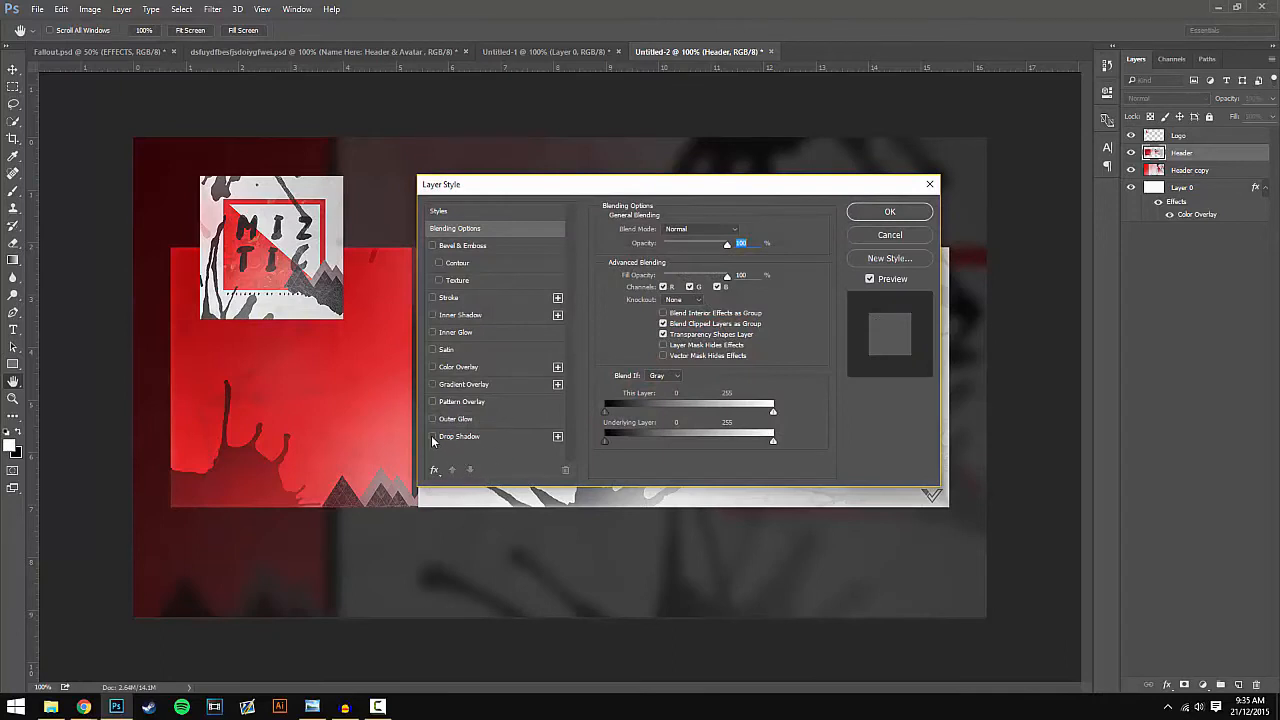
{"action": "left_click", "coordinate": [432, 436]}
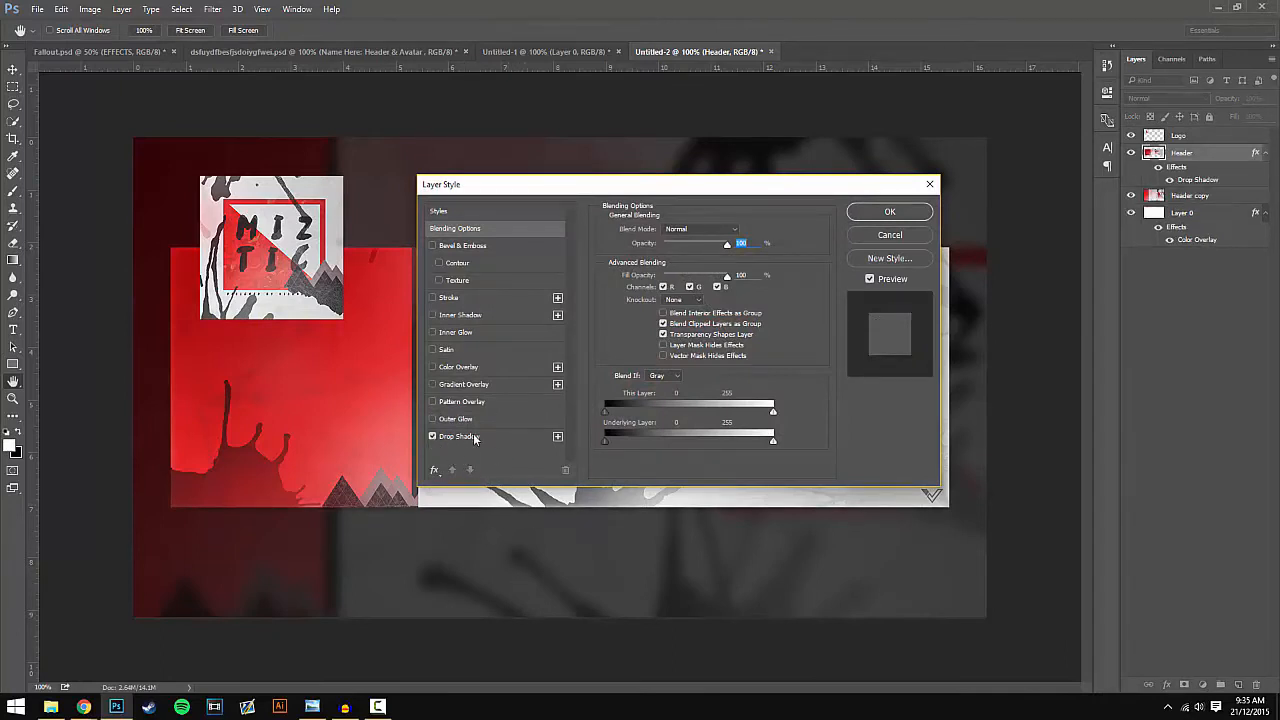
{"action": "left_click", "coordinate": [456, 436]}
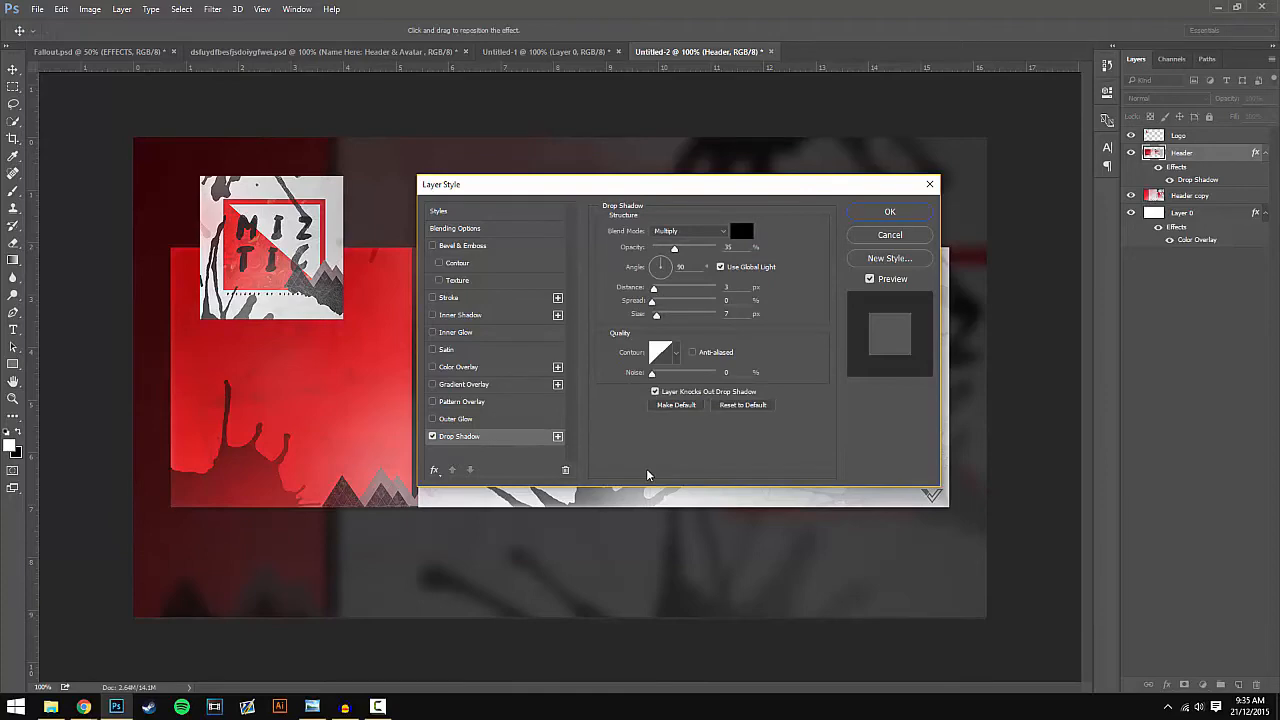
{"action": "left_click", "coordinate": [888, 212]}
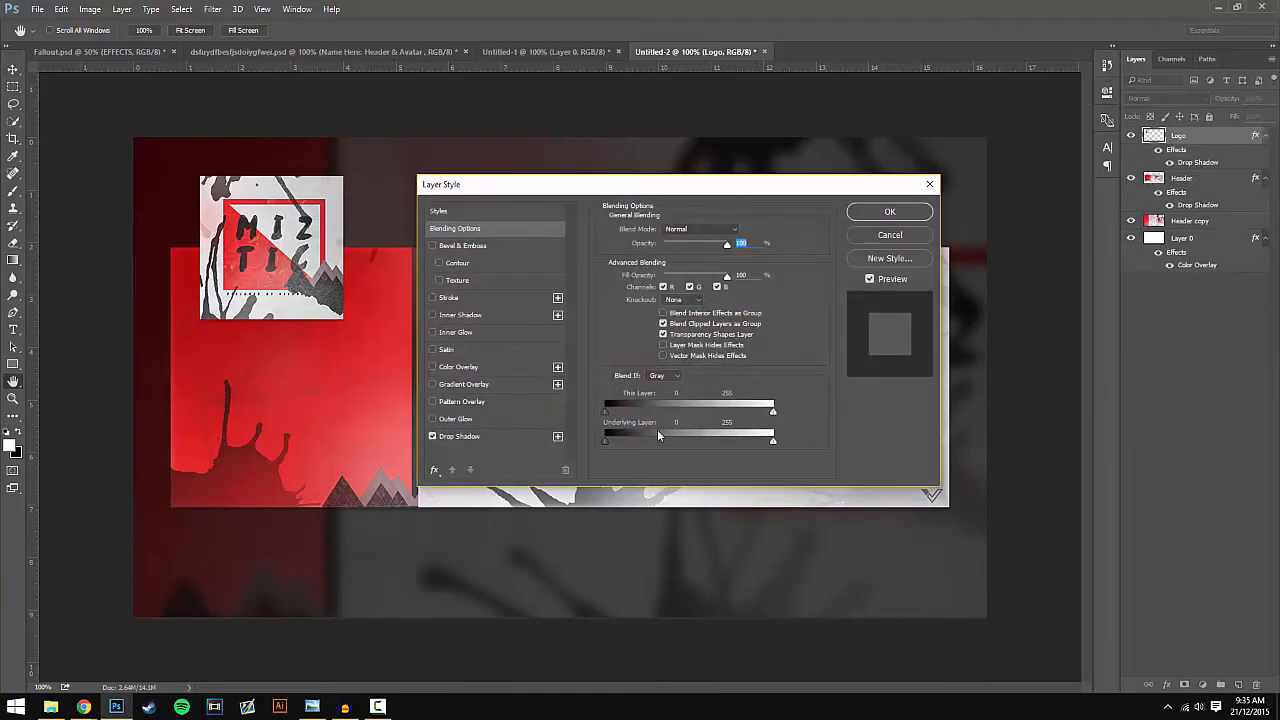
{"action": "left_click", "coordinate": [888, 212]}
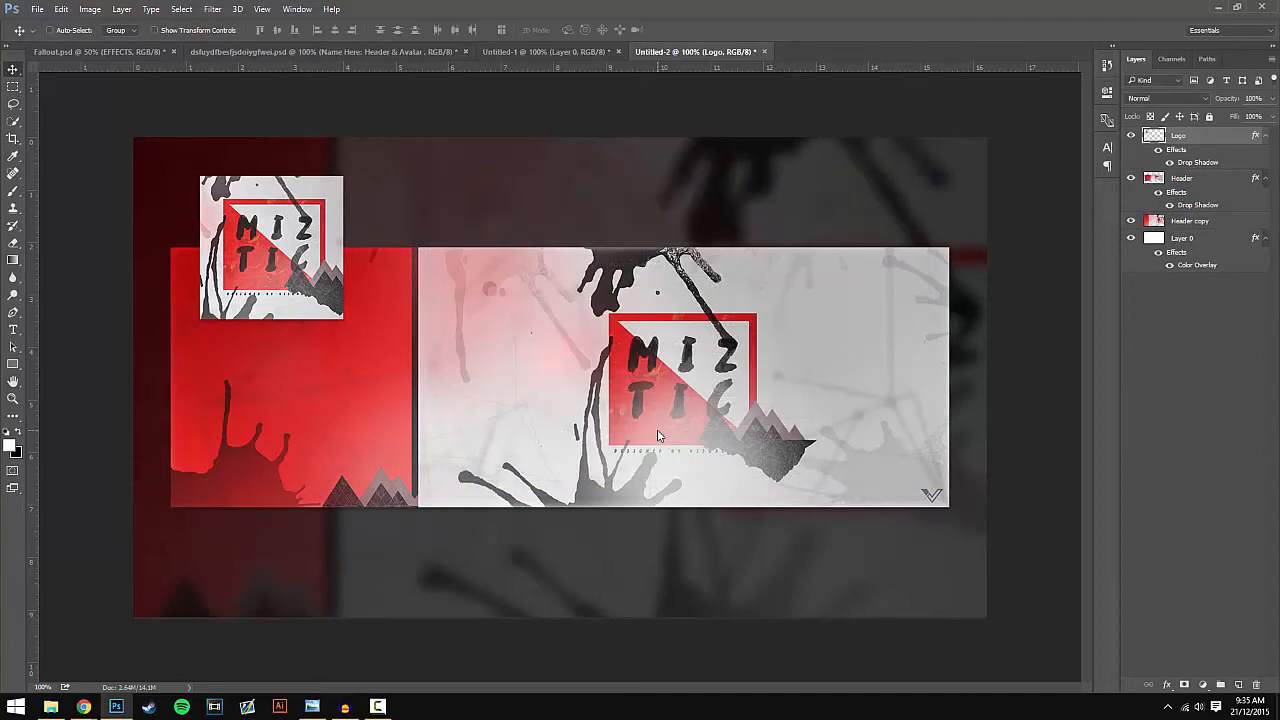
{"action": "mouse_move", "coordinate": [52, 340]}
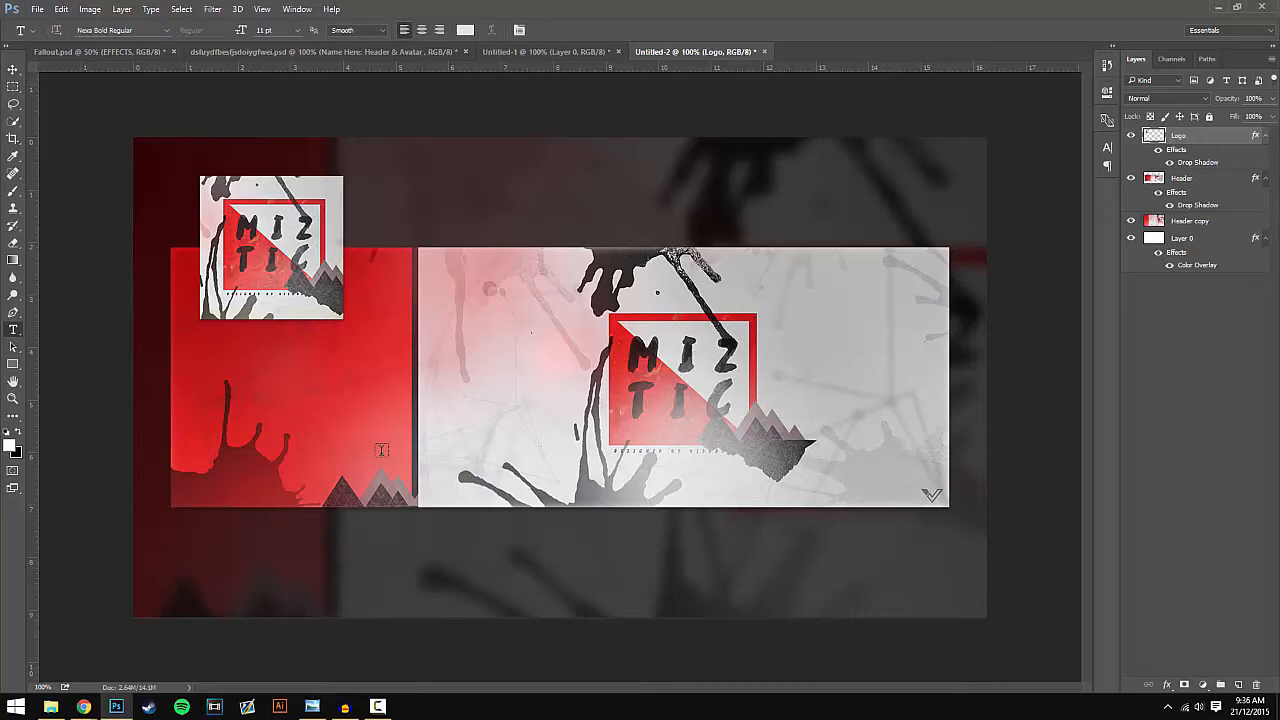
{"action": "mouse_move", "coordinate": [496, 192]}
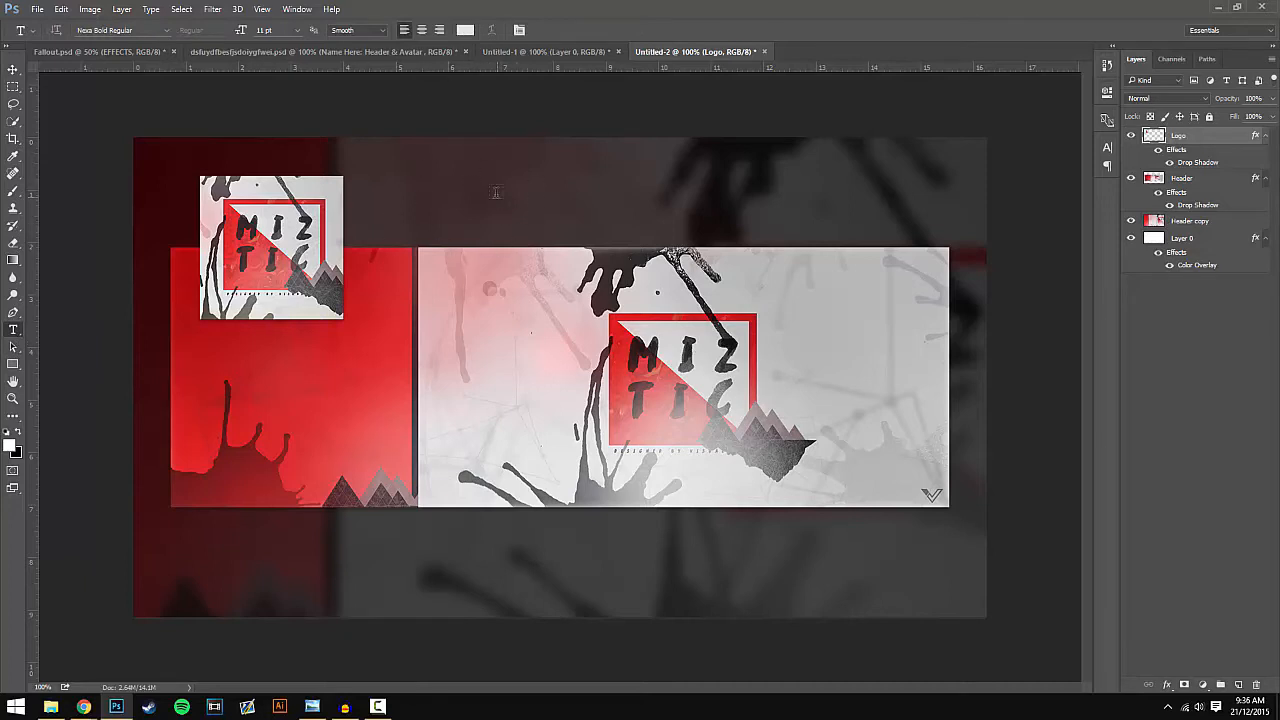
{"action": "mouse_move", "coordinate": [412, 152]}
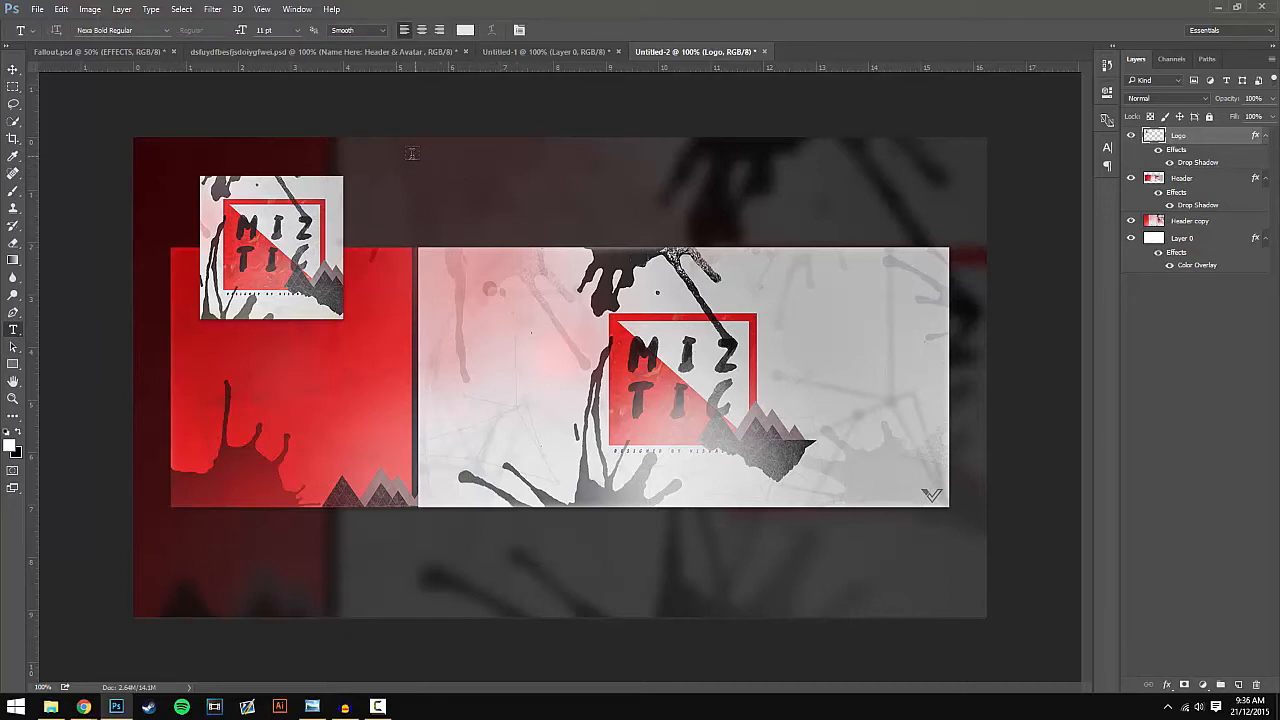
{"action": "mouse_move", "coordinate": [444, 194]}
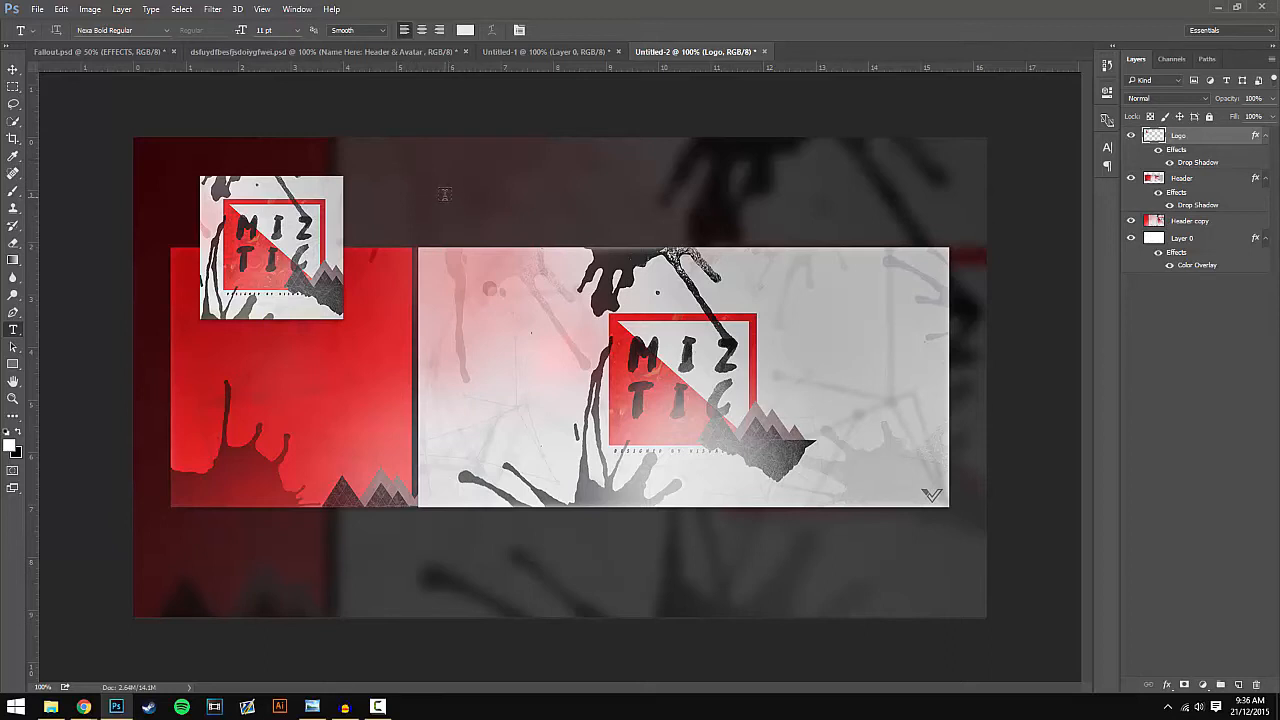
- Add a white text layer above the banner reading 'Miztic: Header & Logo'
{"action": "left_click", "coordinate": [444, 194]}
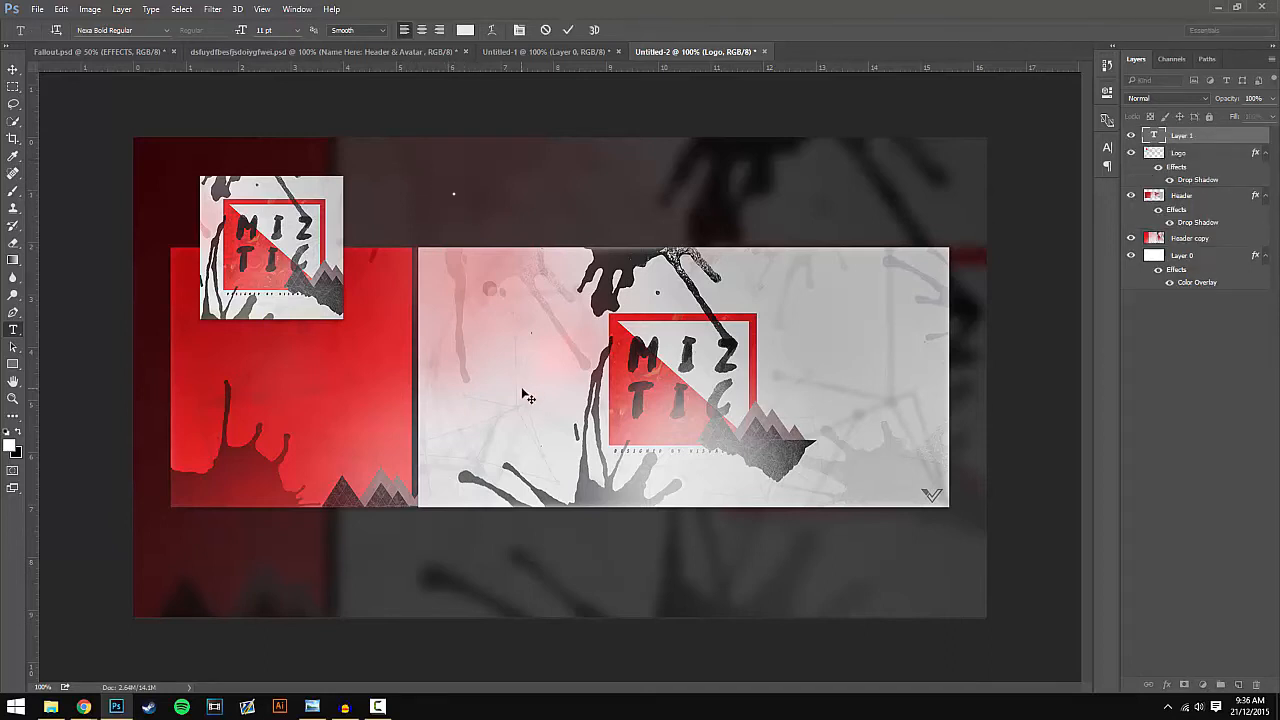
{"action": "mouse_move", "coordinate": [310, 108]}
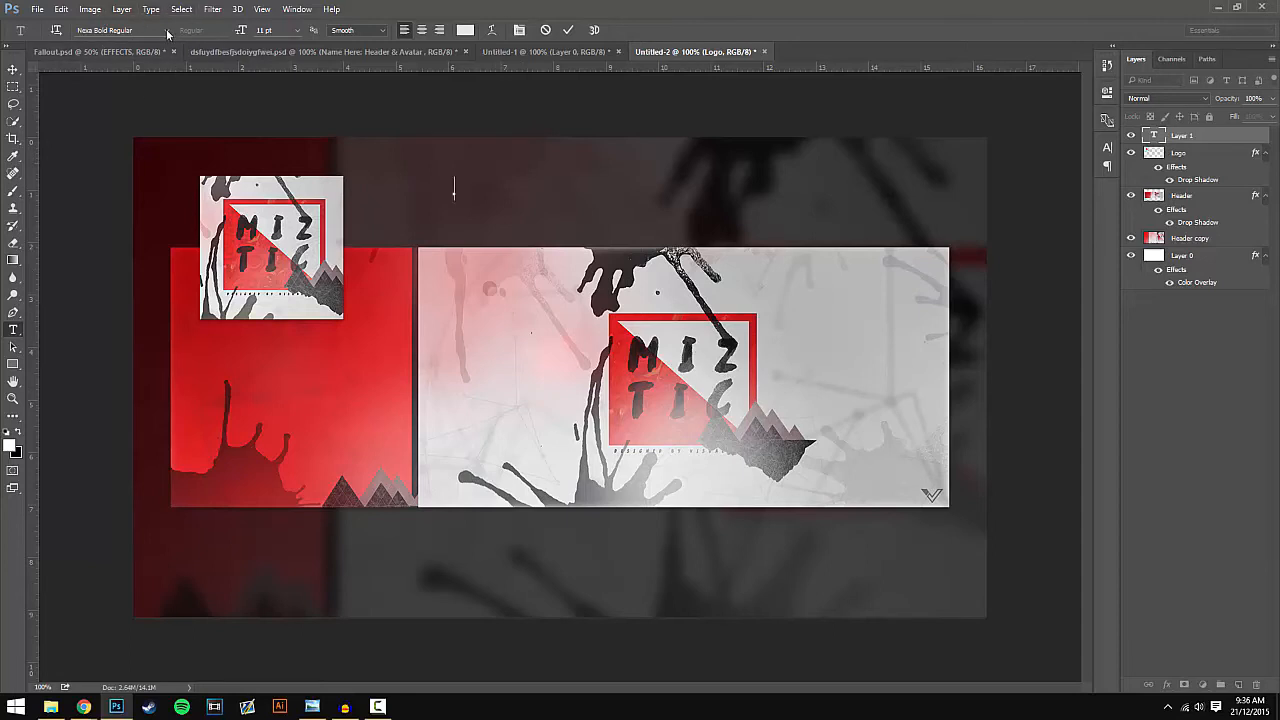
{"action": "type", "text": "A"}
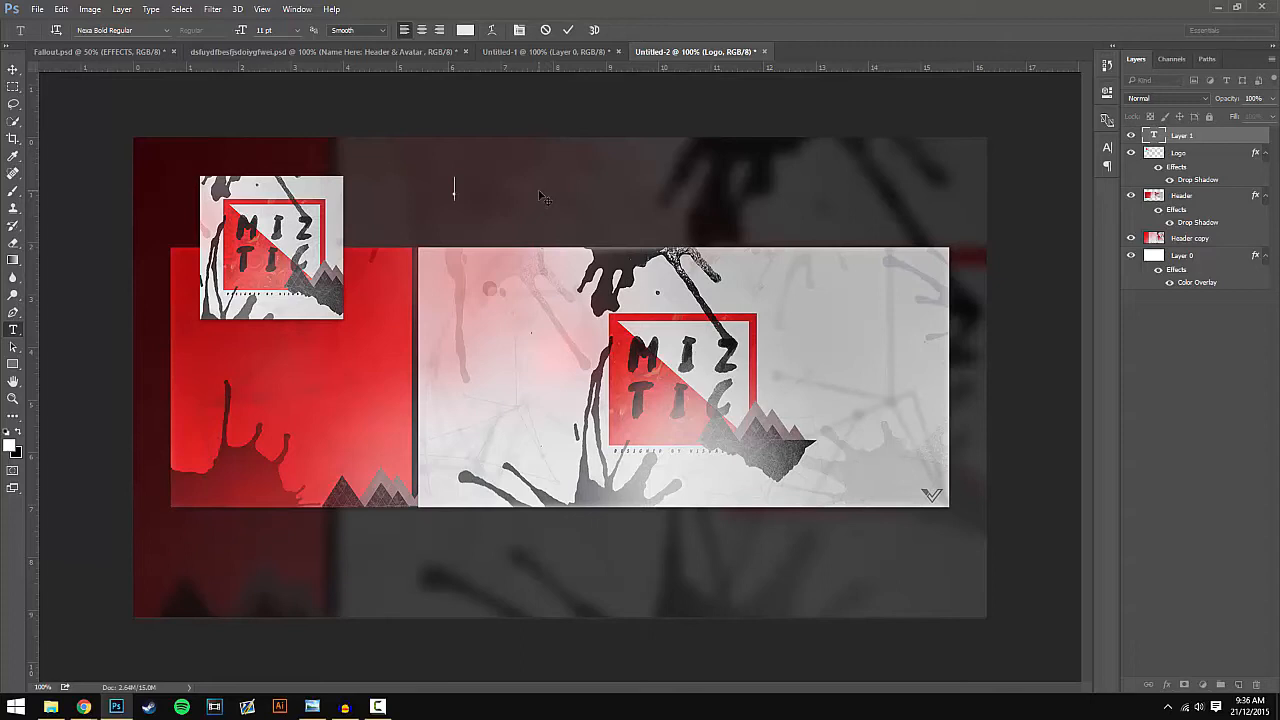
{"action": "type", "text": "Miztic"}
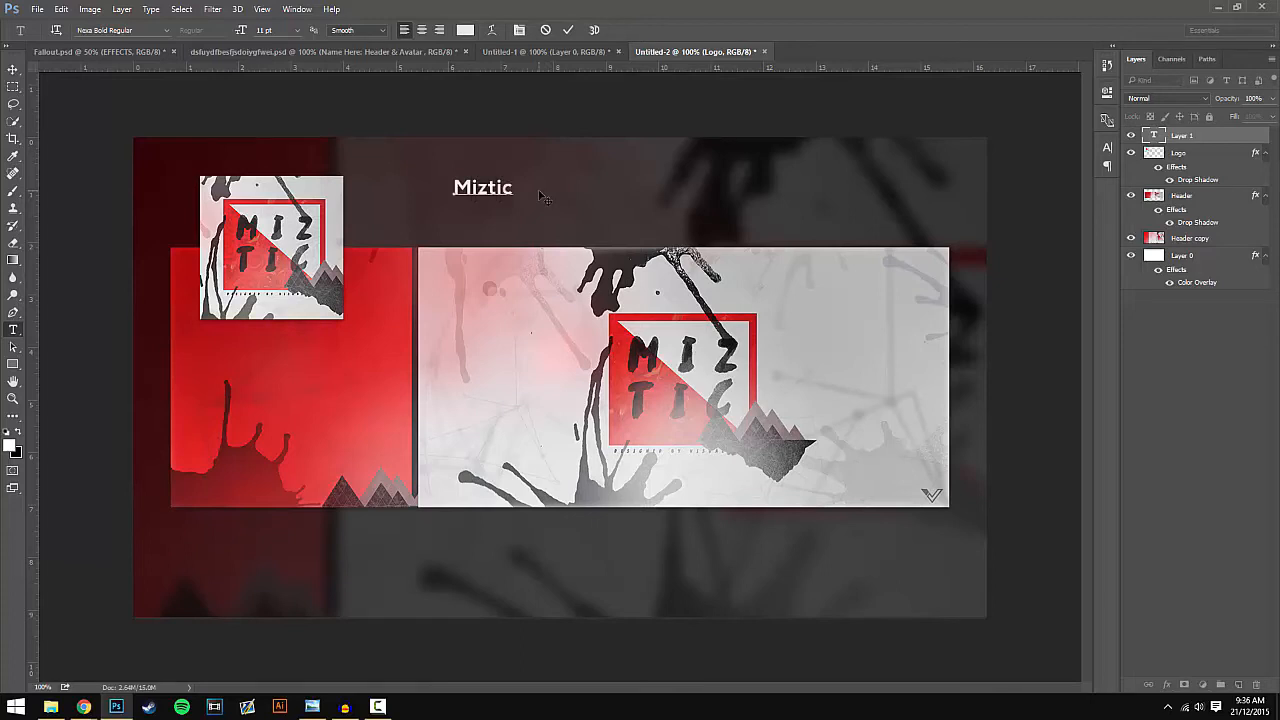
{"action": "type", "text": ": He"}
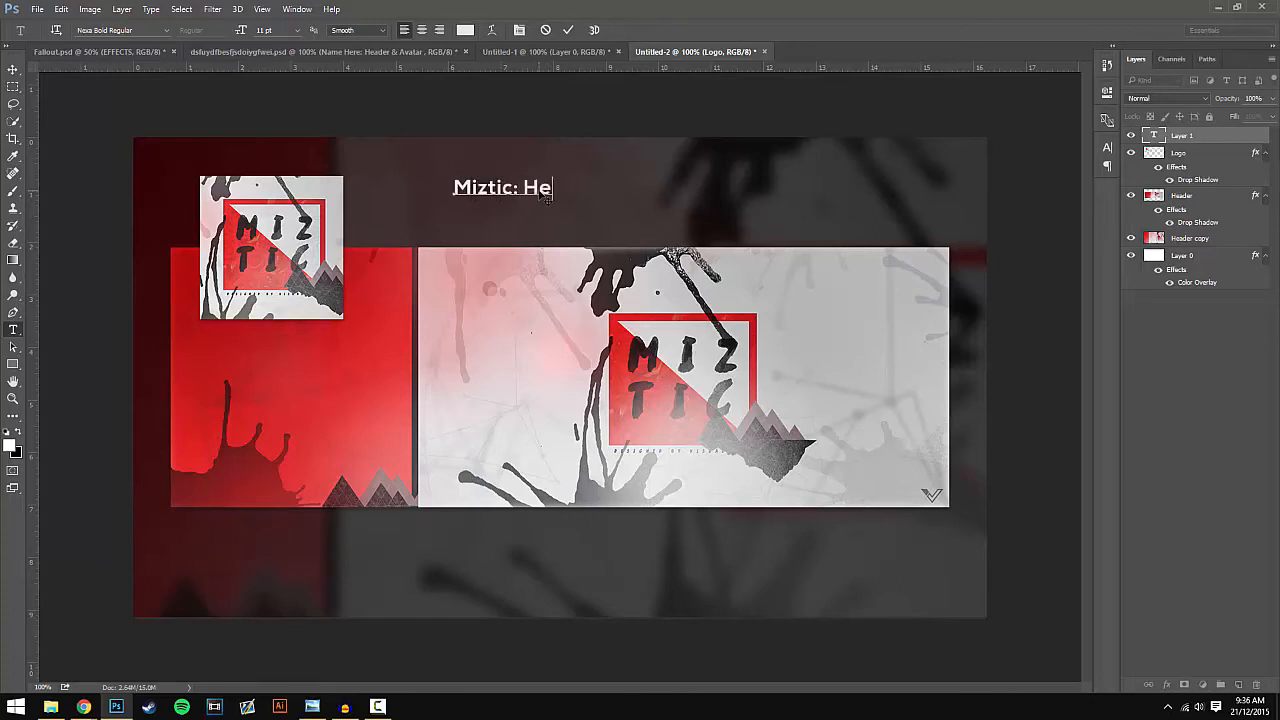
{"action": "type", "text": "ader & Lo"}
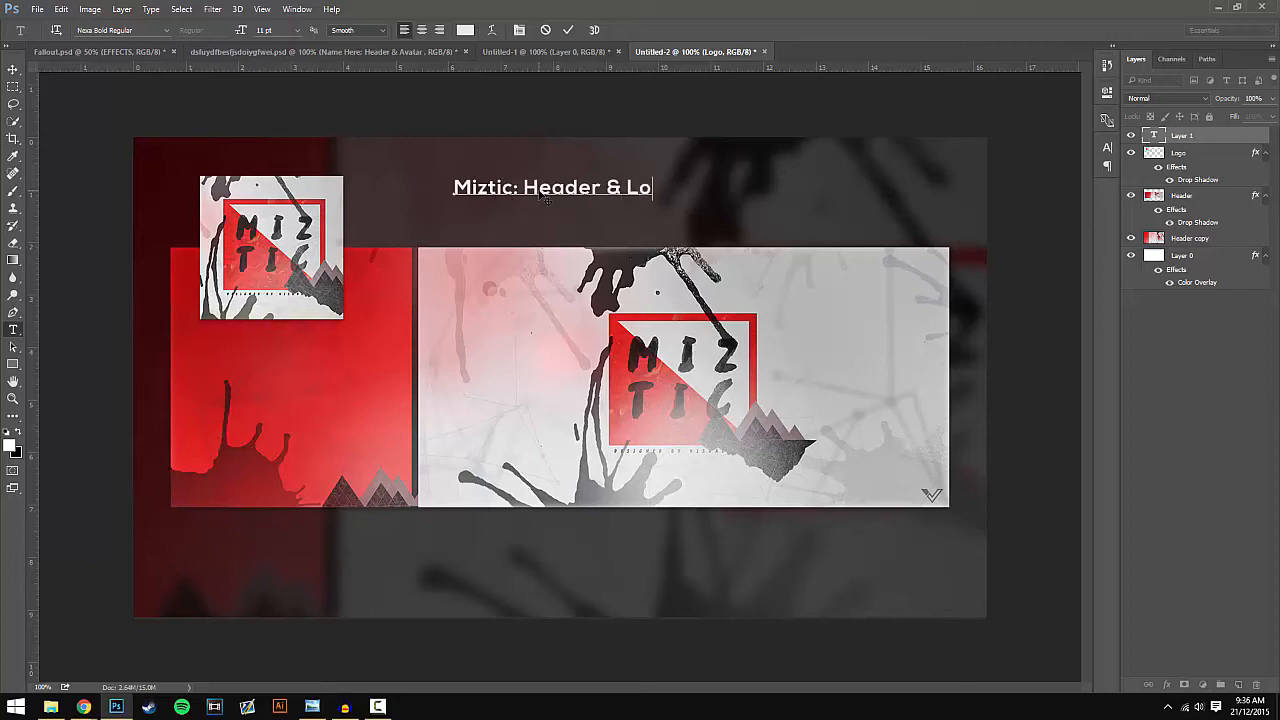
{"action": "type", "text": "go"}
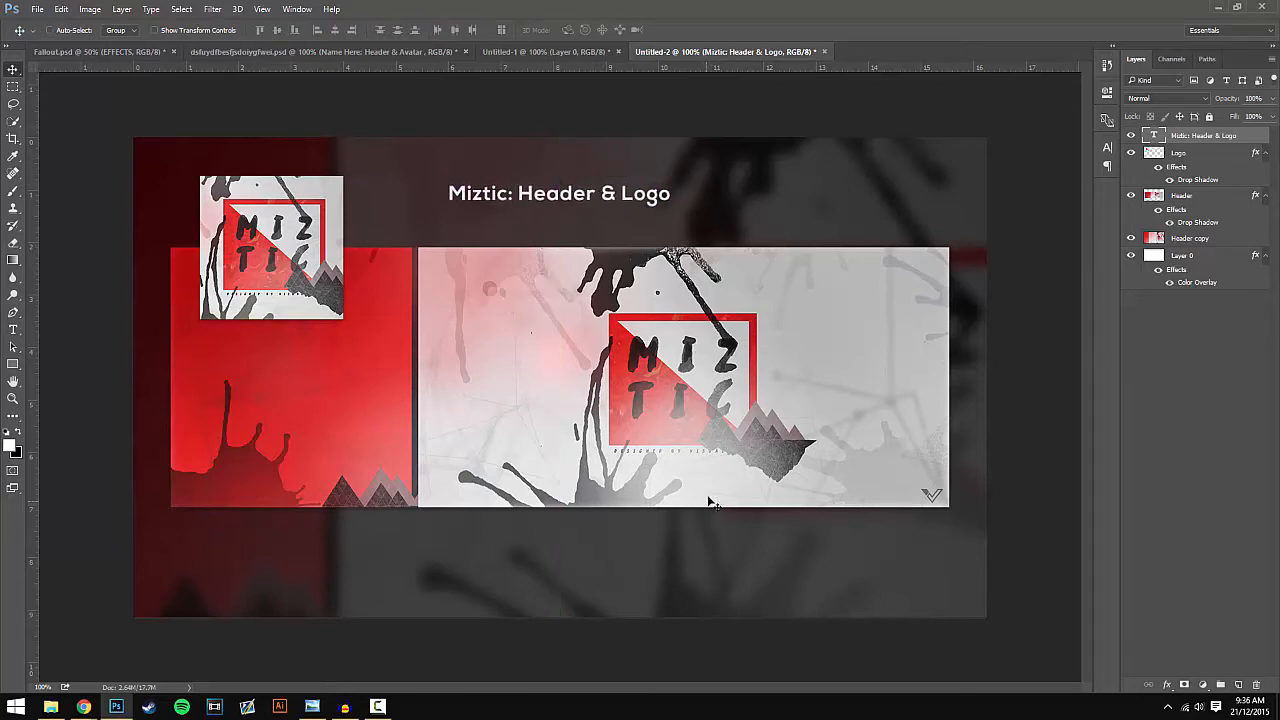
- Type the 'Designed By' subtitle line beneath the Miztic title
{"action": "left_click", "coordinate": [12, 330]}
{"action": "type", "text": "d"}
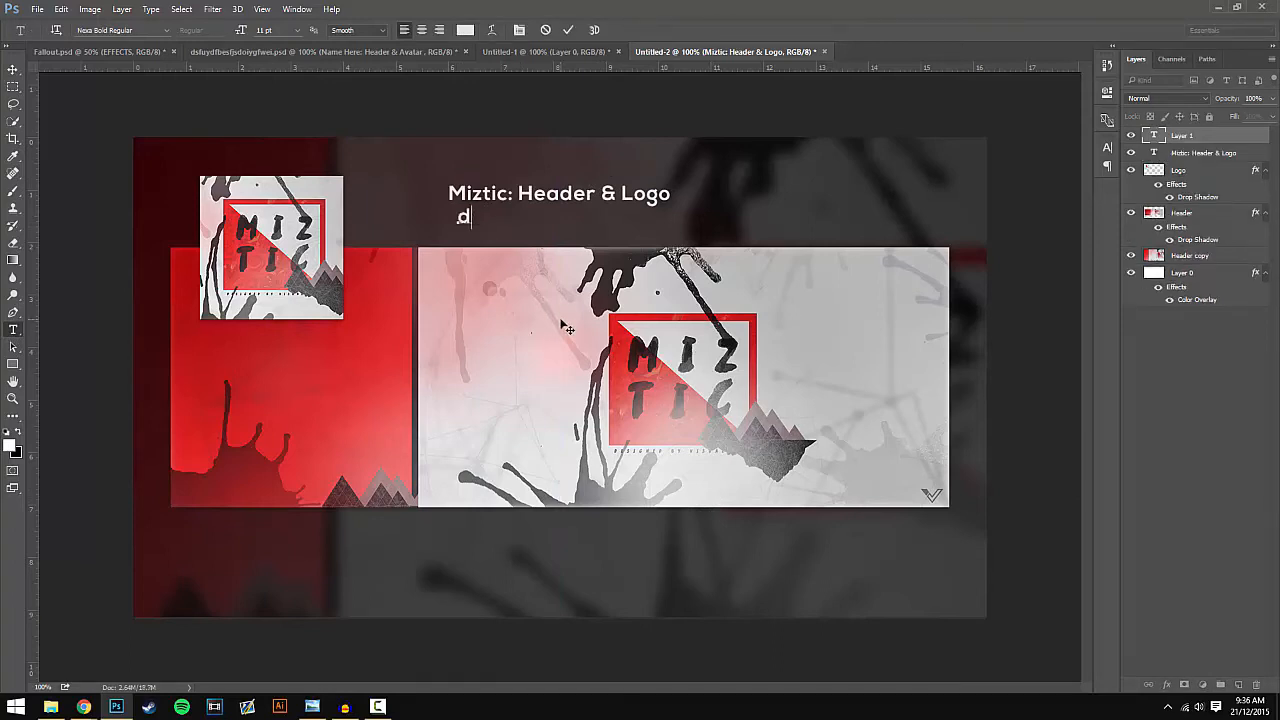
{"action": "type", "text": "esigne"}
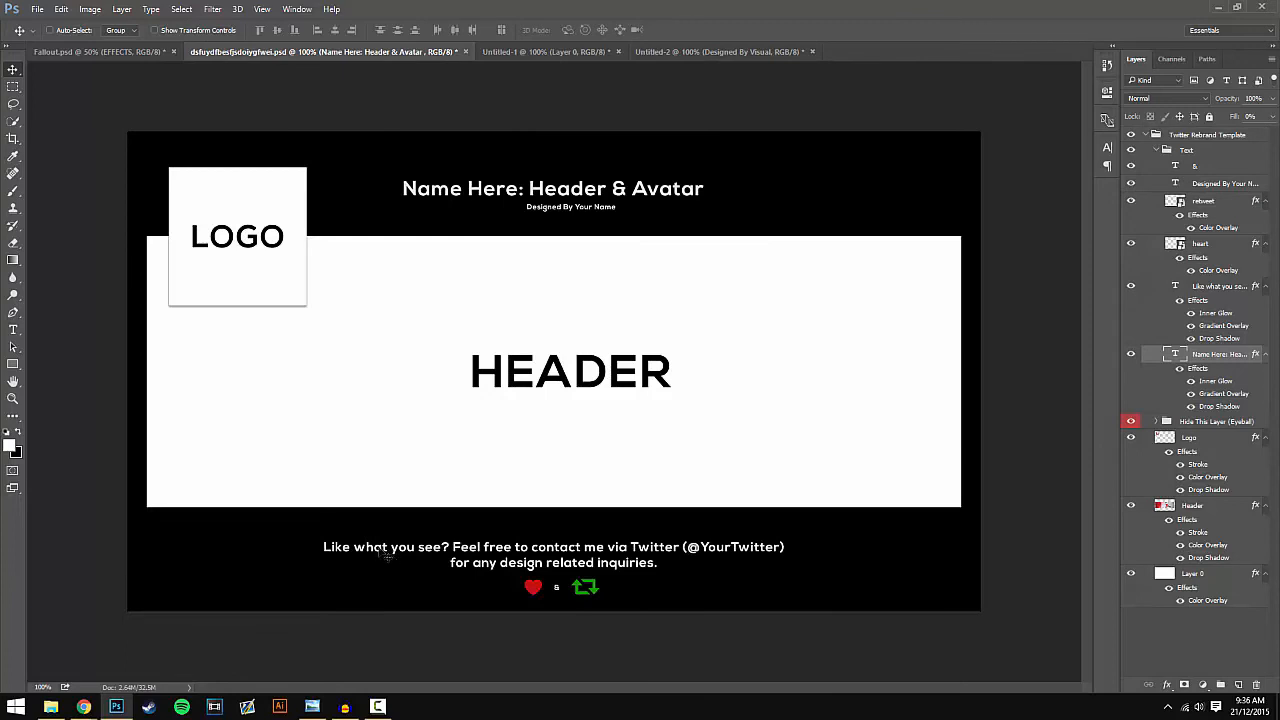
{"action": "mouse_move", "coordinate": [670, 568]}
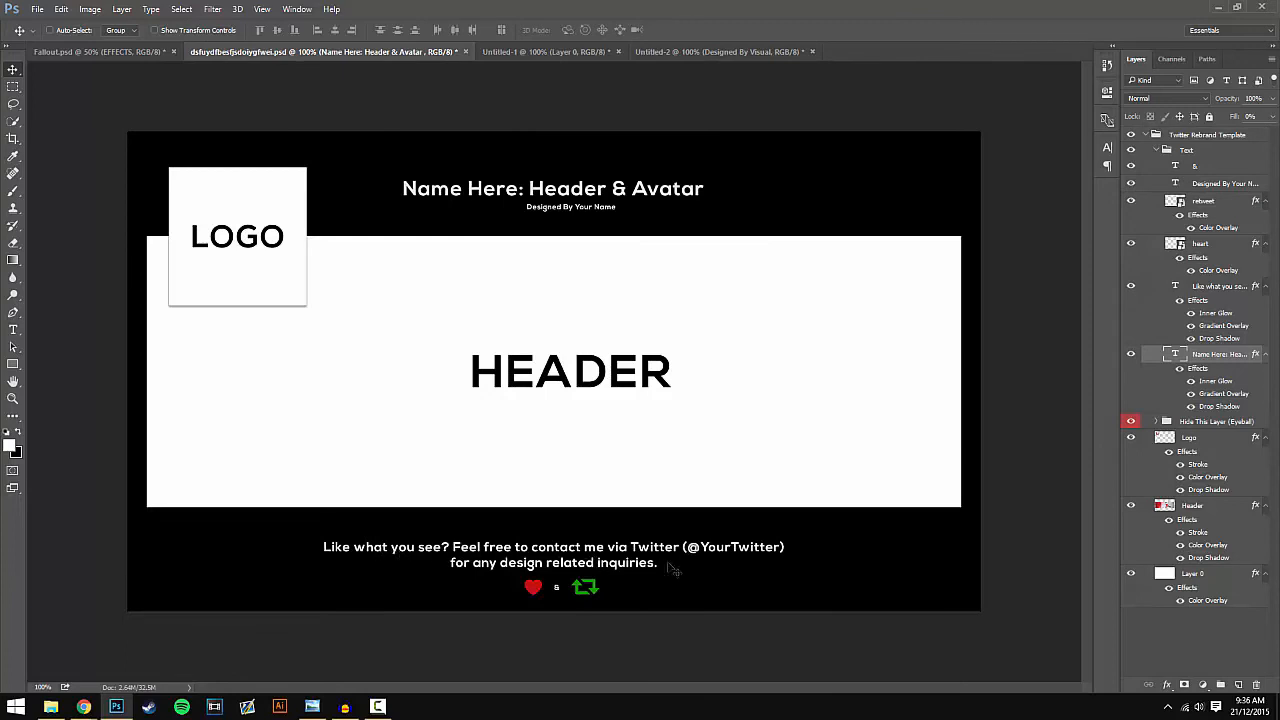
{"action": "mouse_move", "coordinate": [616, 592]}
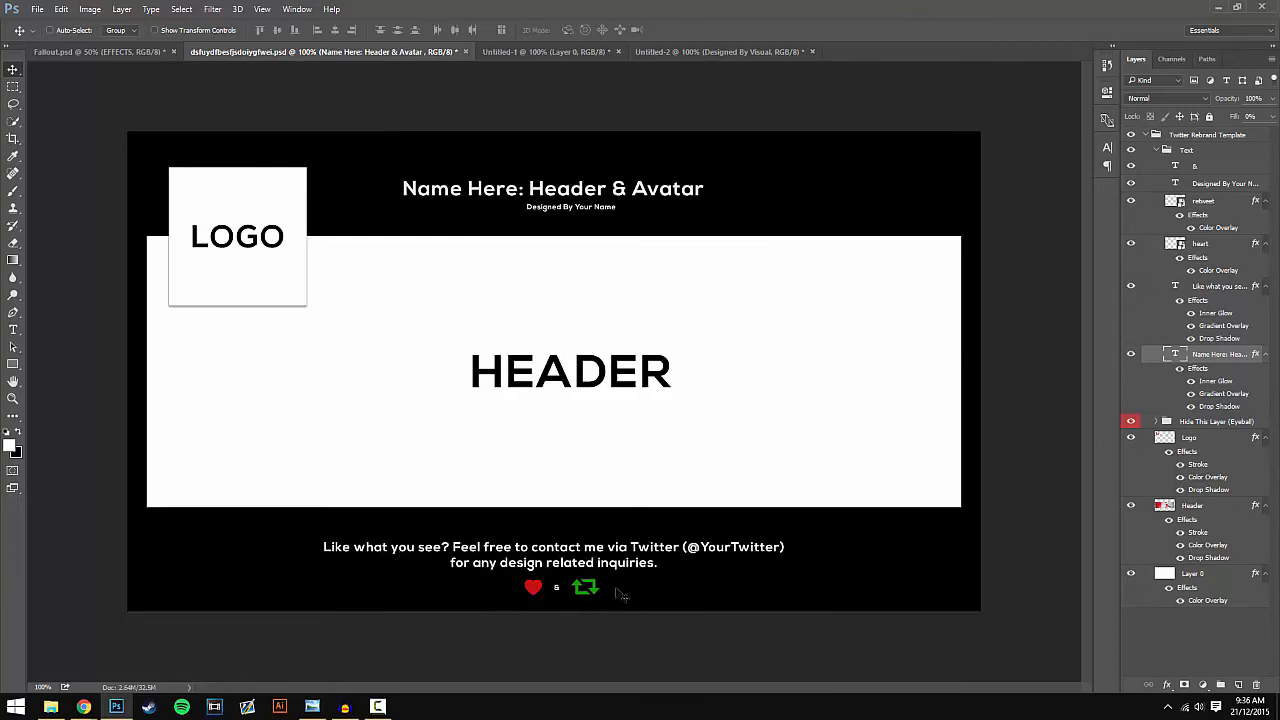
{"action": "mouse_move", "coordinate": [630, 584]}
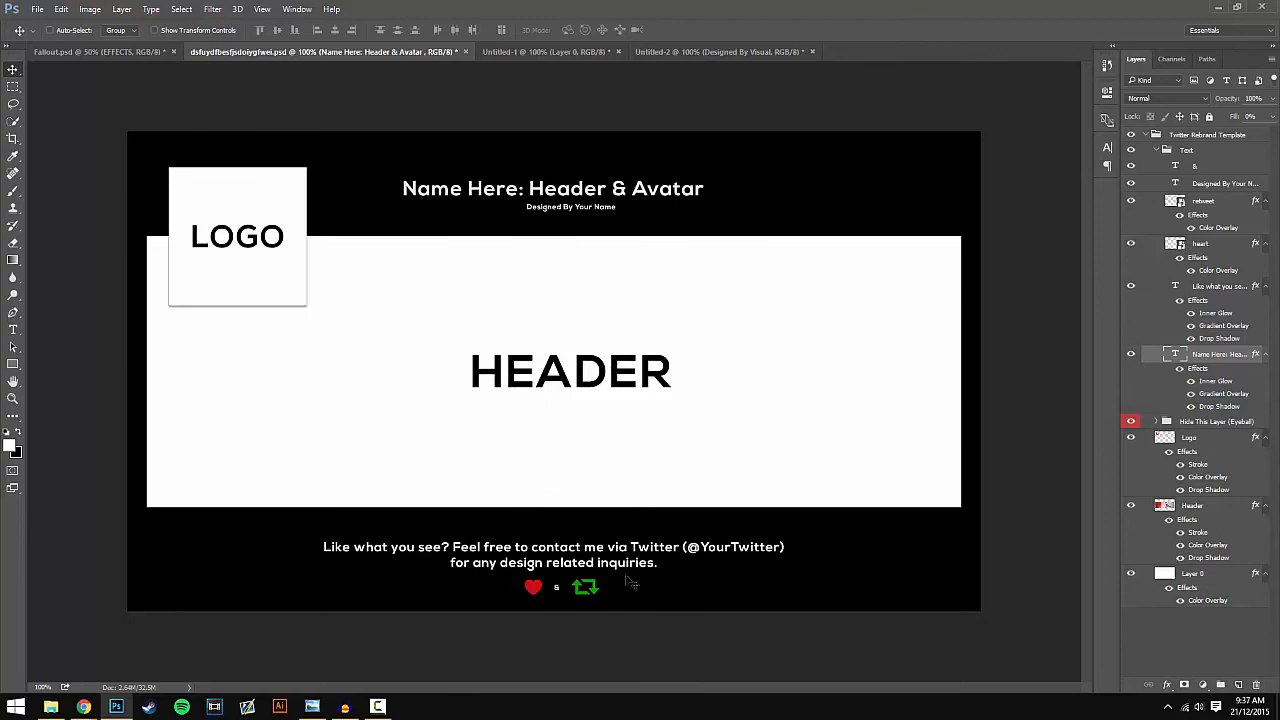
{"action": "mouse_move", "coordinate": [560, 338]}
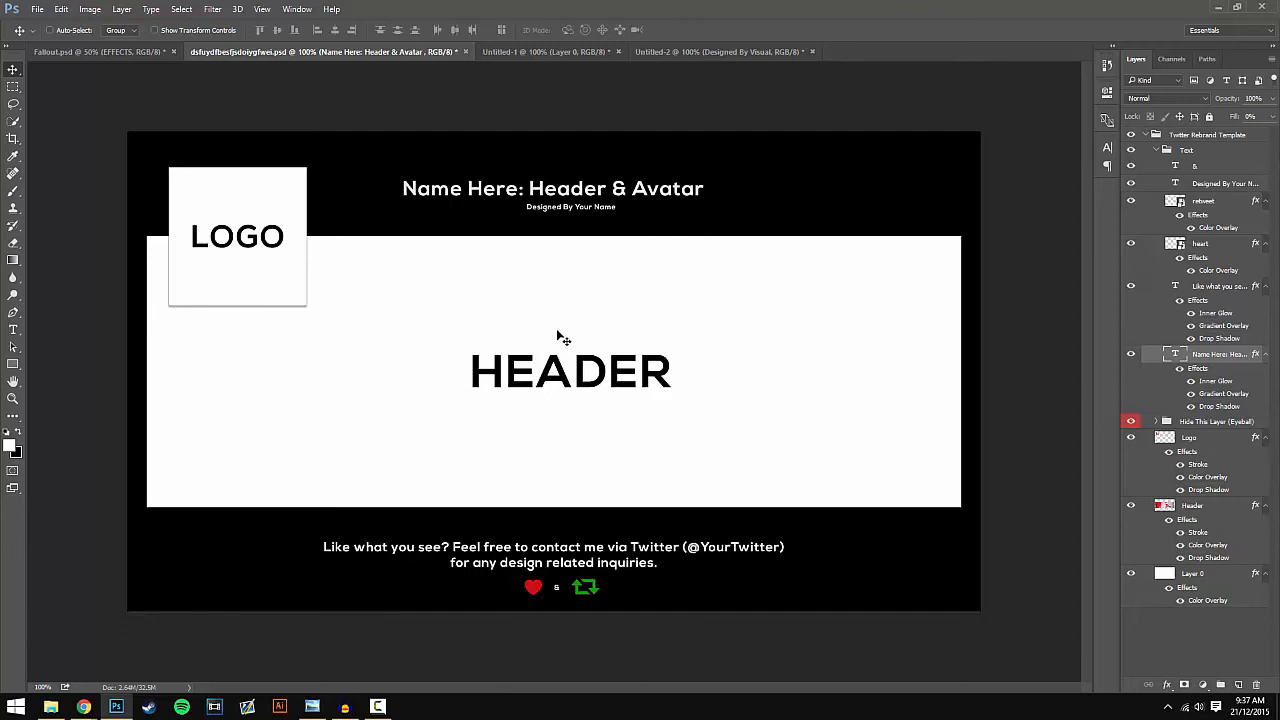
{"action": "mouse_move", "coordinate": [536, 62]}
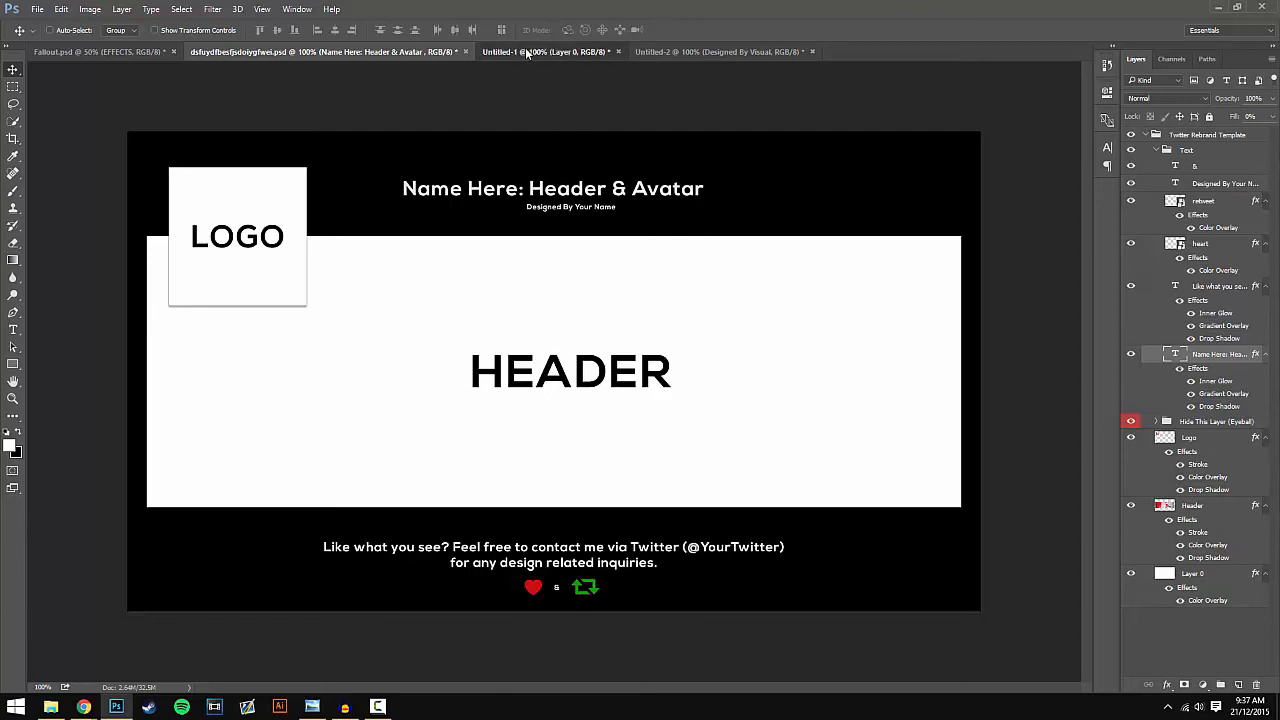
- Return to the Untitled-2 Miztic document after reviewing the reference template
{"action": "left_click", "coordinate": [730, 52]}
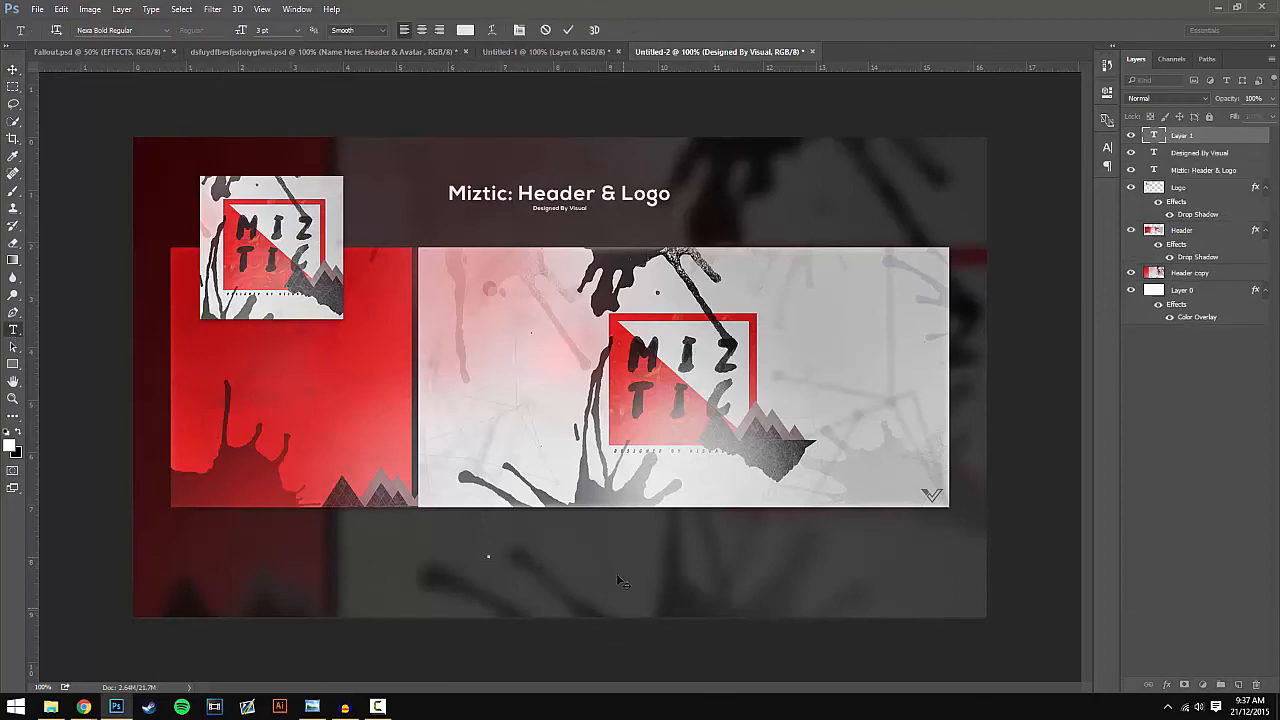
{"action": "mouse_move", "coordinate": [1196, 156]}
{"action": "type", "text": "Like what you see here? Feel free to contact me on my"}
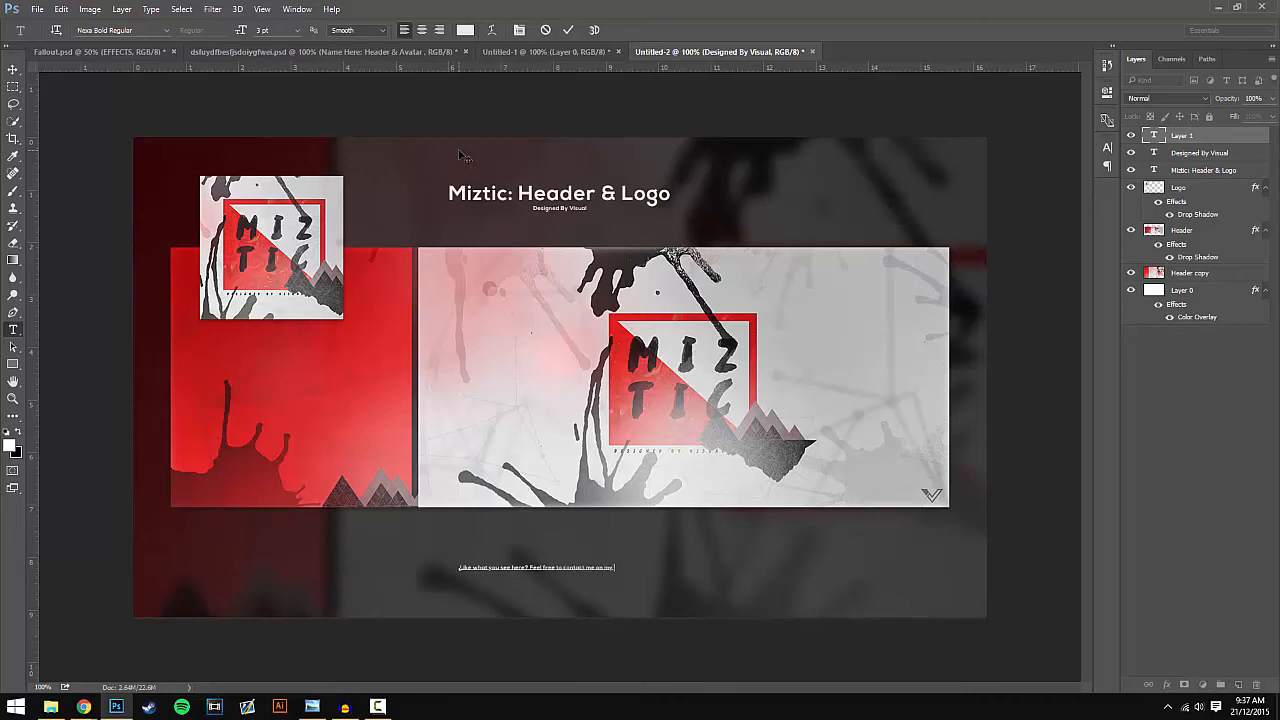
- Type the white contact line inviting viewers to get in touch on Twitter below the banner
{"action": "type", "text": "Twitter! @"}
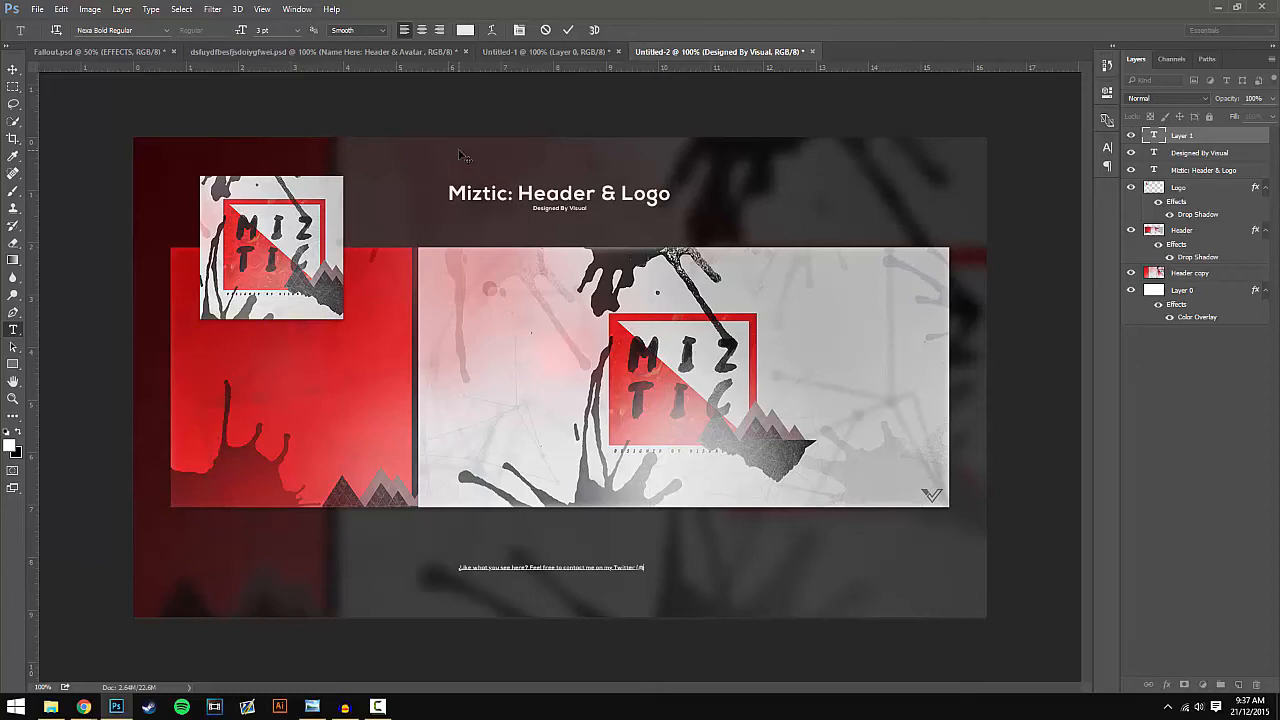
{"action": "type", "text": "VisualJDaniels)"}
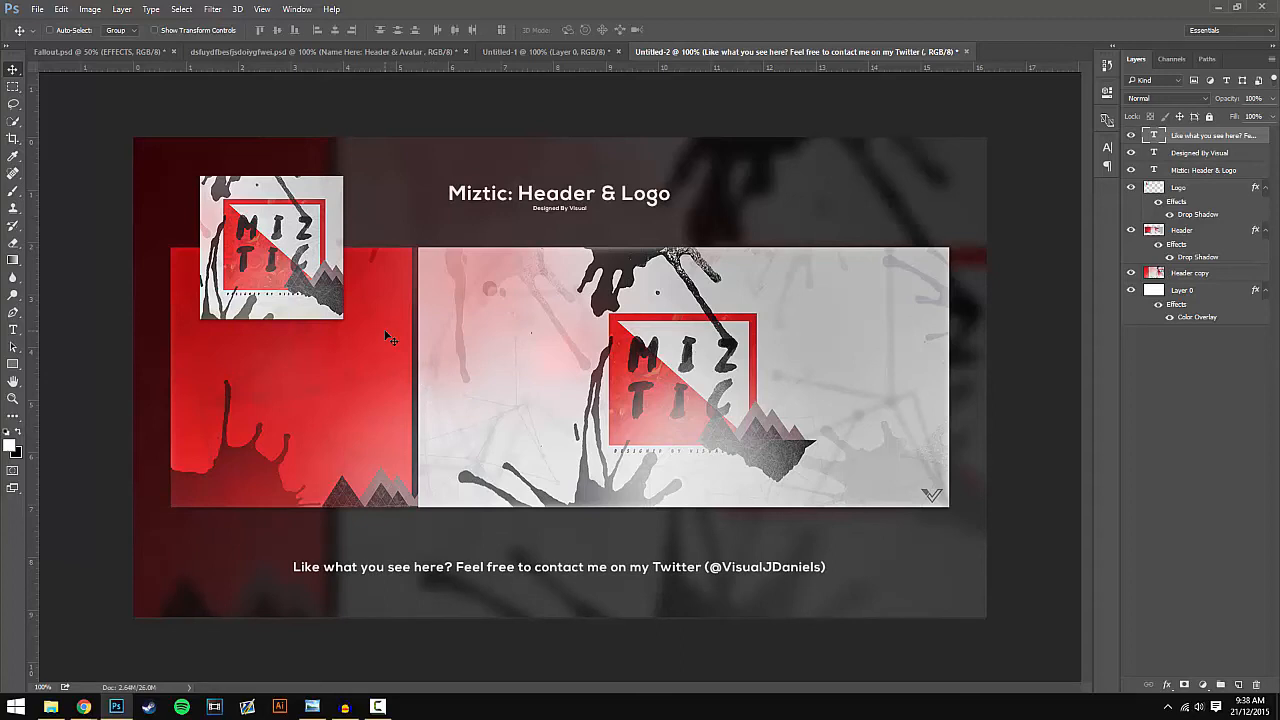
{"action": "mouse_move", "coordinate": [496, 588]}
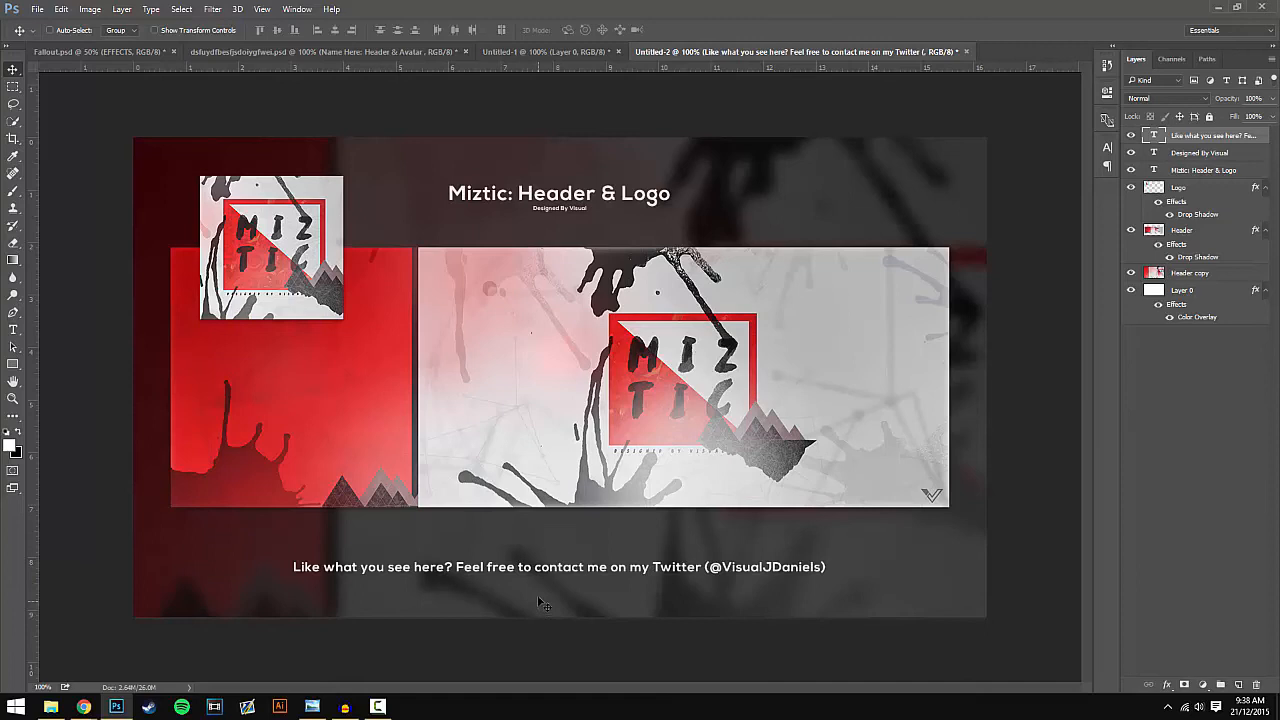
{"action": "mouse_move", "coordinate": [544, 580]}
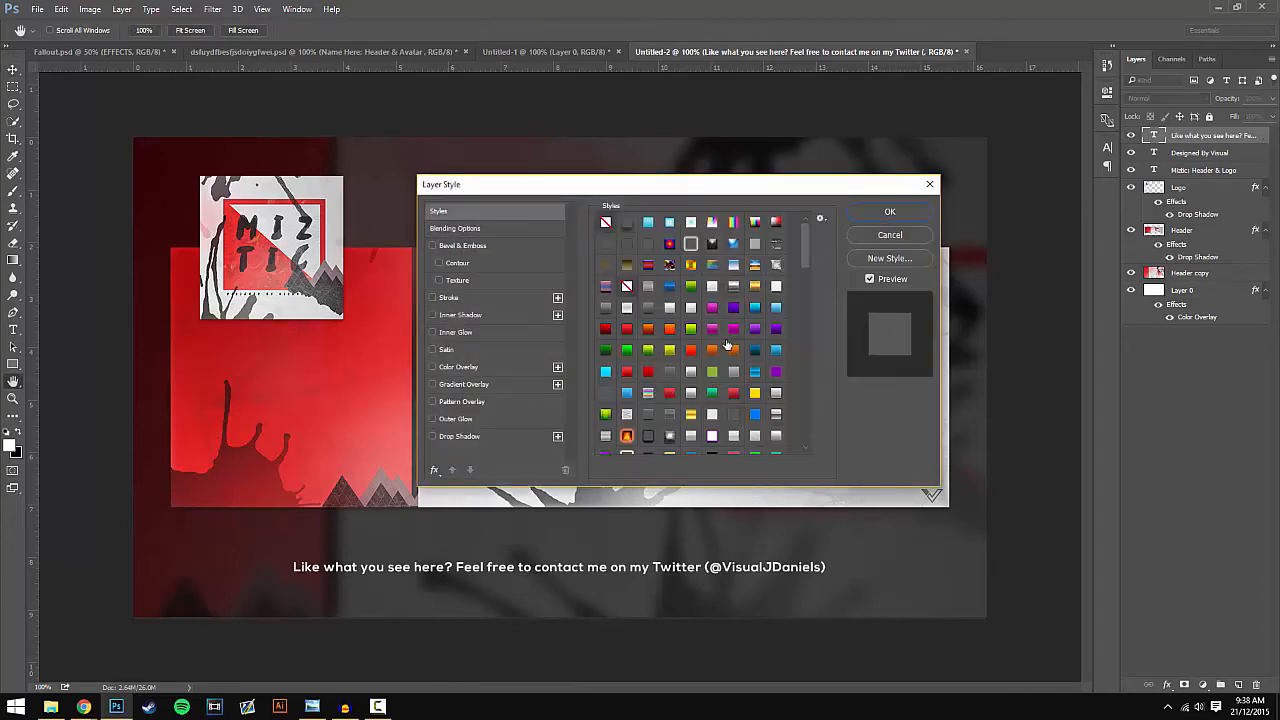
- Apply the white inner-glow and gradient text style to the subtitle and Miztic title layers
{"action": "scroll", "scroll_direction": "down", "scroll_amount": 3}
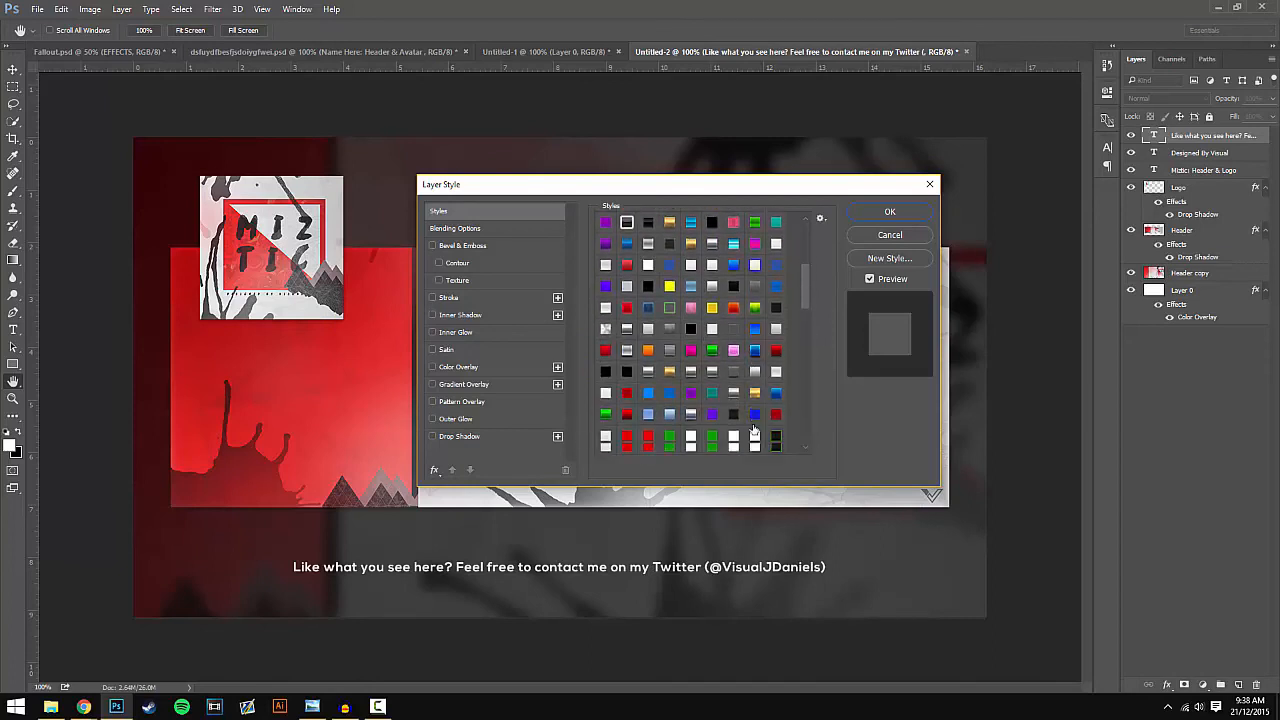
{"action": "scroll", "scroll_direction": "down", "scroll_amount": 3}
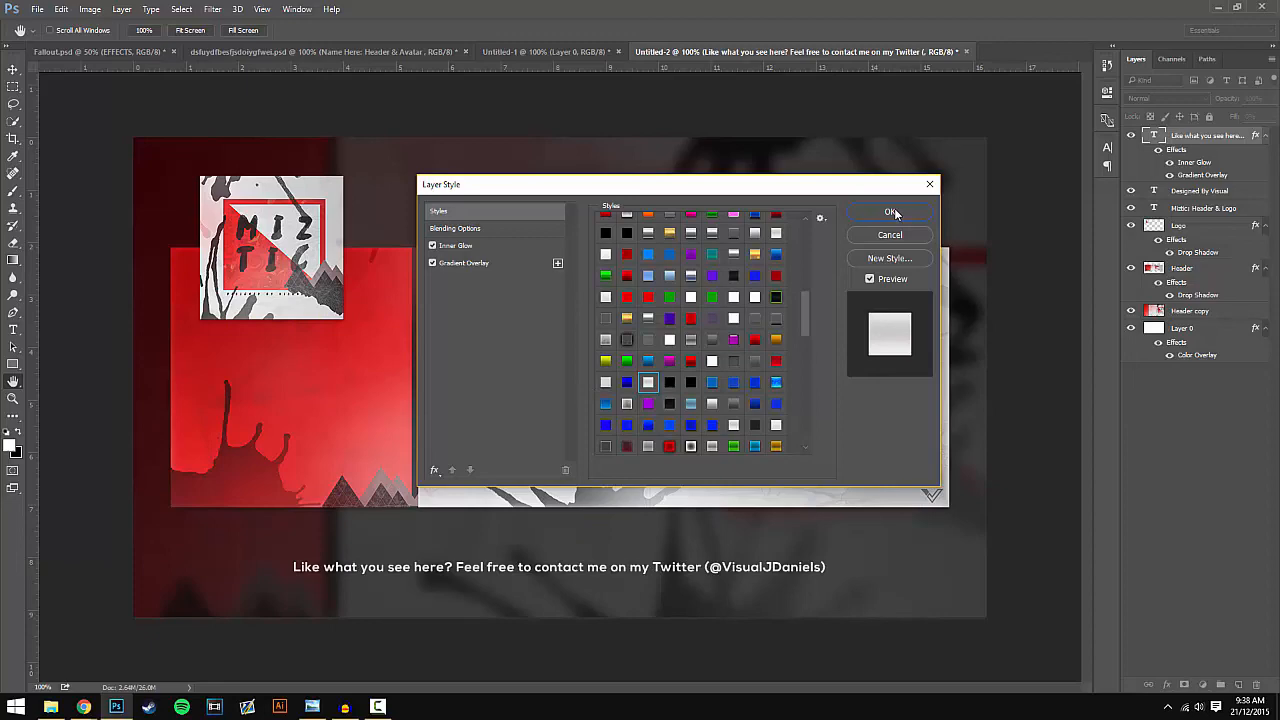
{"action": "scroll", "scroll_direction": "down", "scroll_amount": 3}
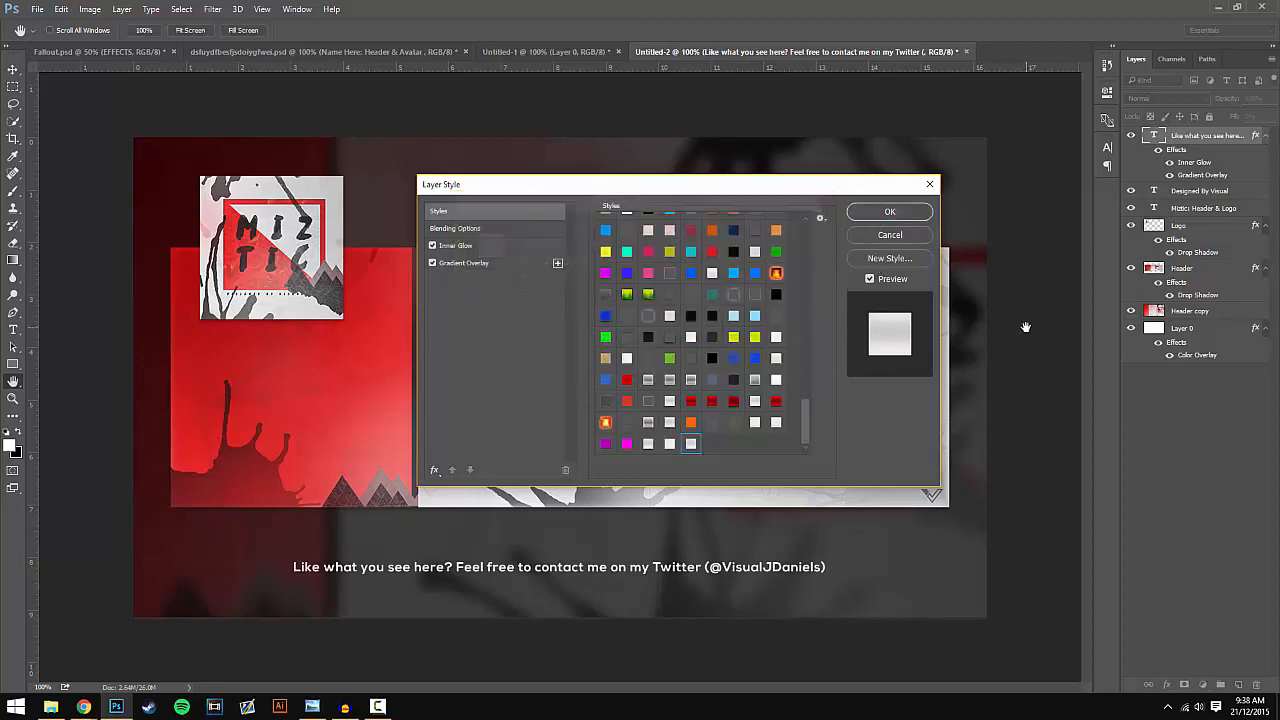
{"action": "left_click", "coordinate": [456, 228]}
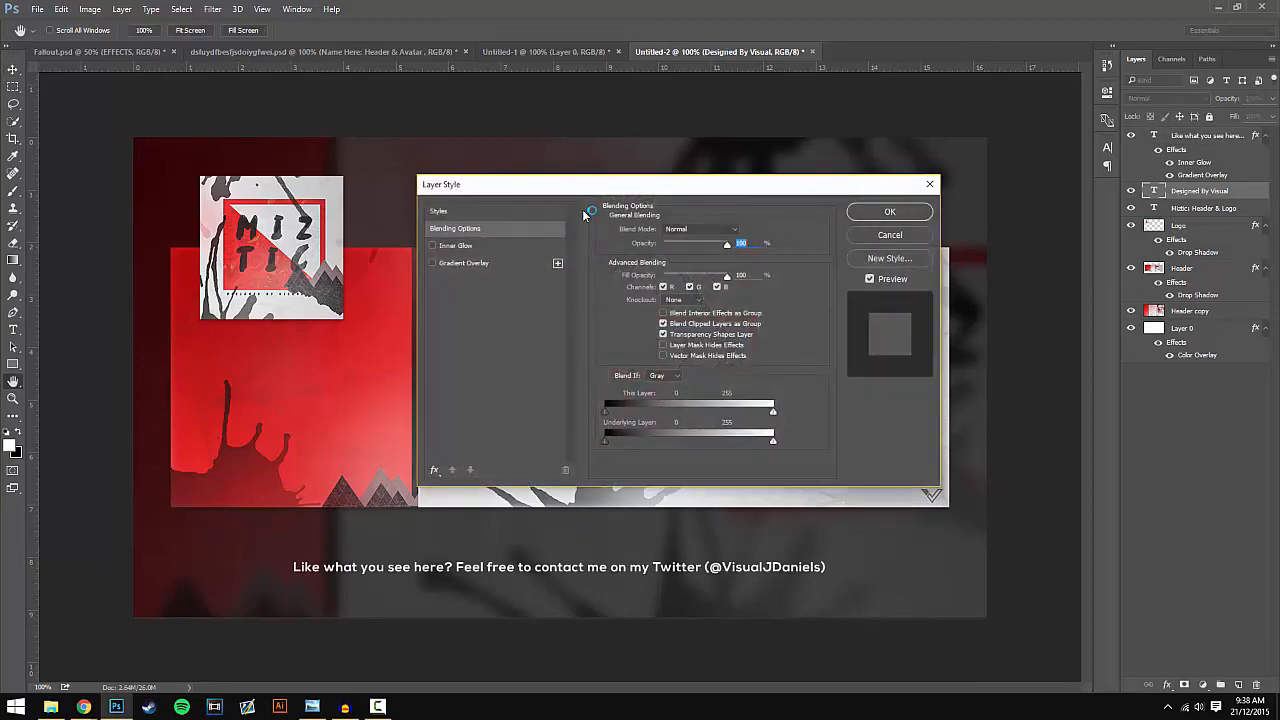
{"action": "left_click", "coordinate": [438, 212]}
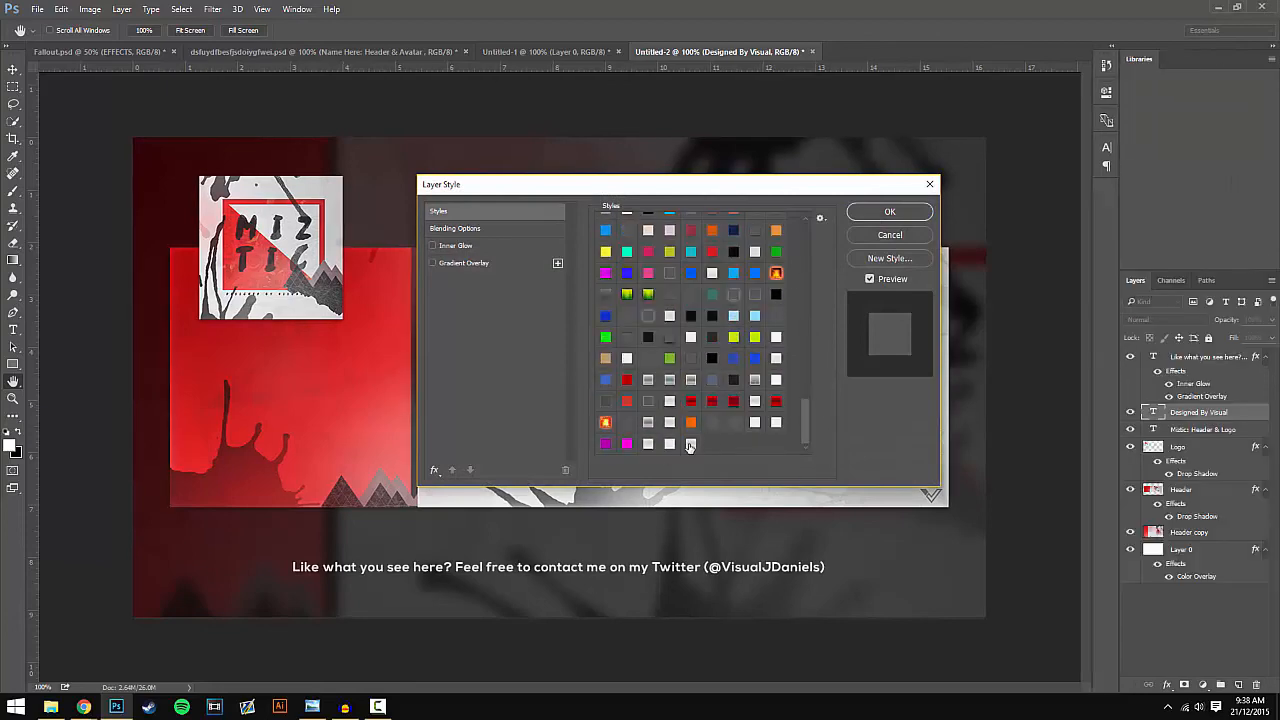
{"action": "left_click", "coordinate": [888, 212]}
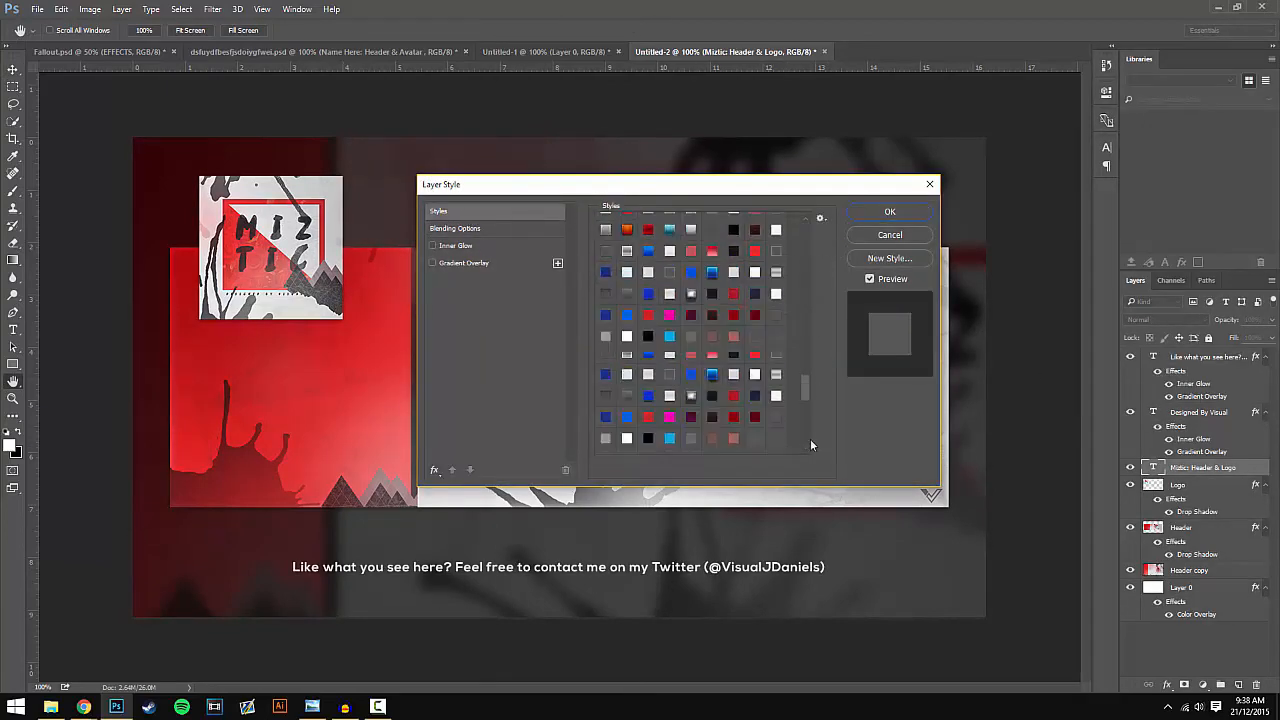
{"action": "left_click", "coordinate": [888, 212]}
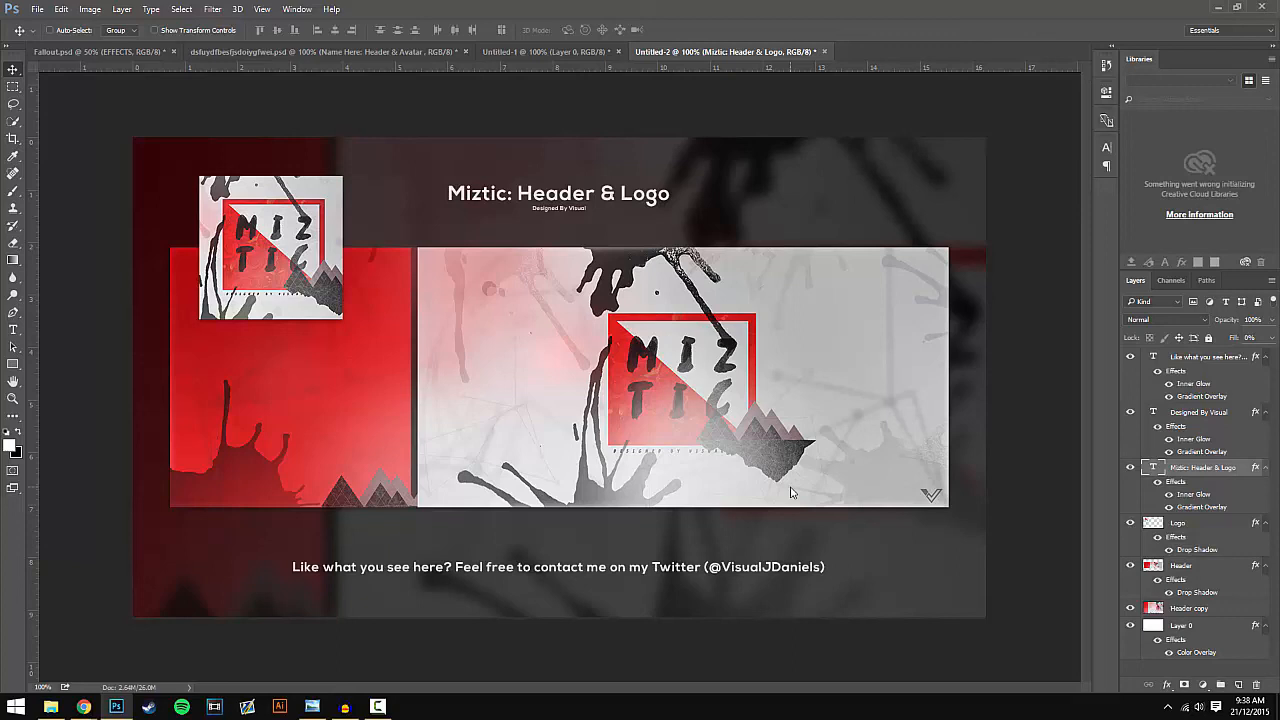
{"action": "mouse_move", "coordinate": [828, 288]}
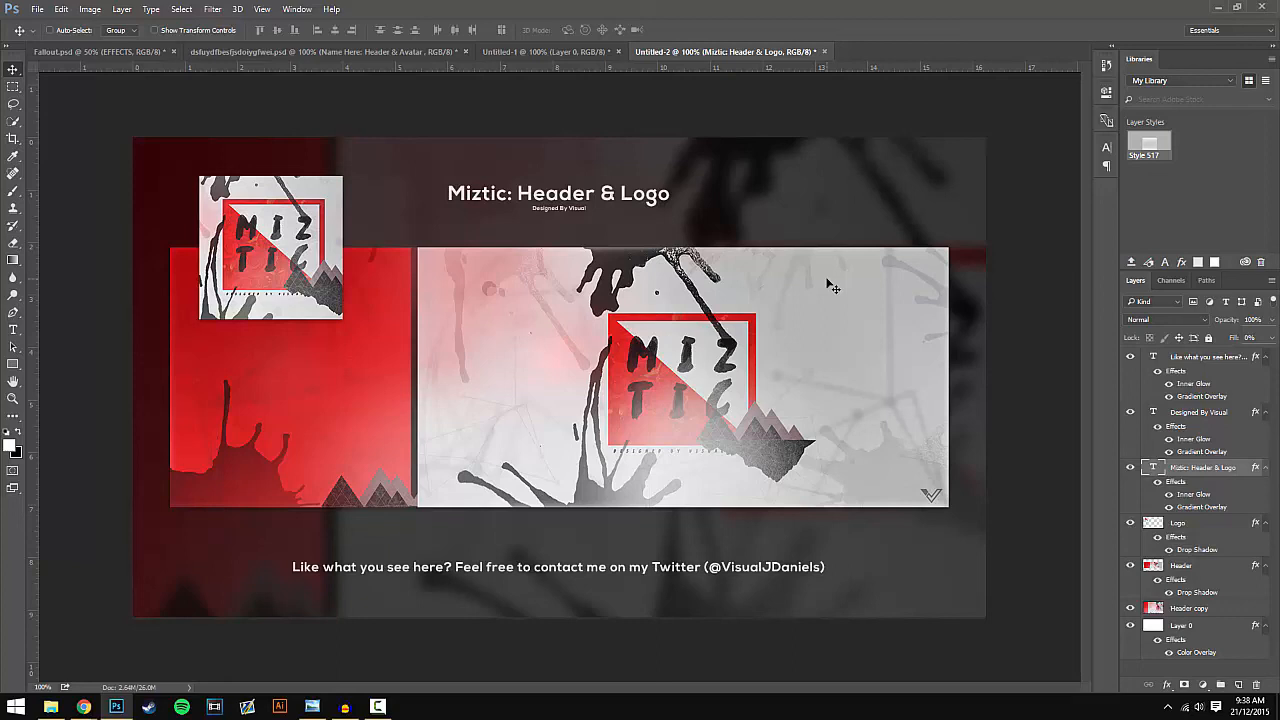
{"action": "mouse_move", "coordinate": [840, 266]}
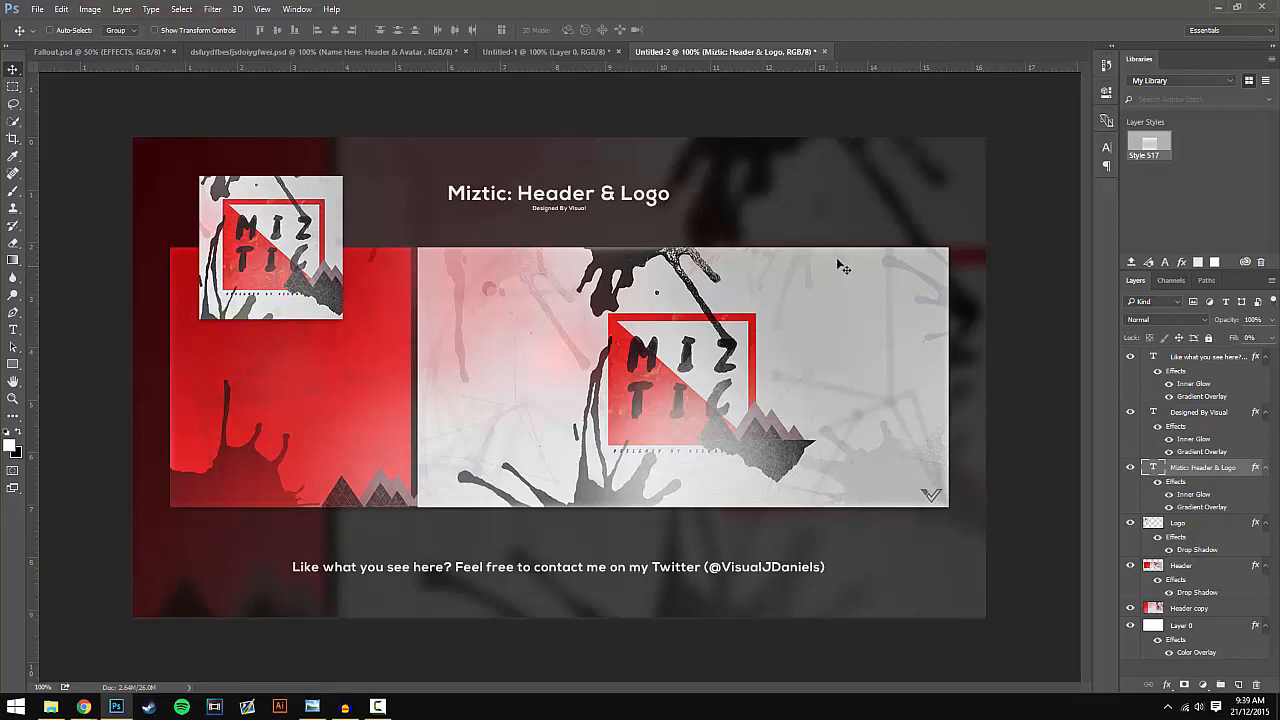
{"action": "mouse_move", "coordinate": [846, 252]}
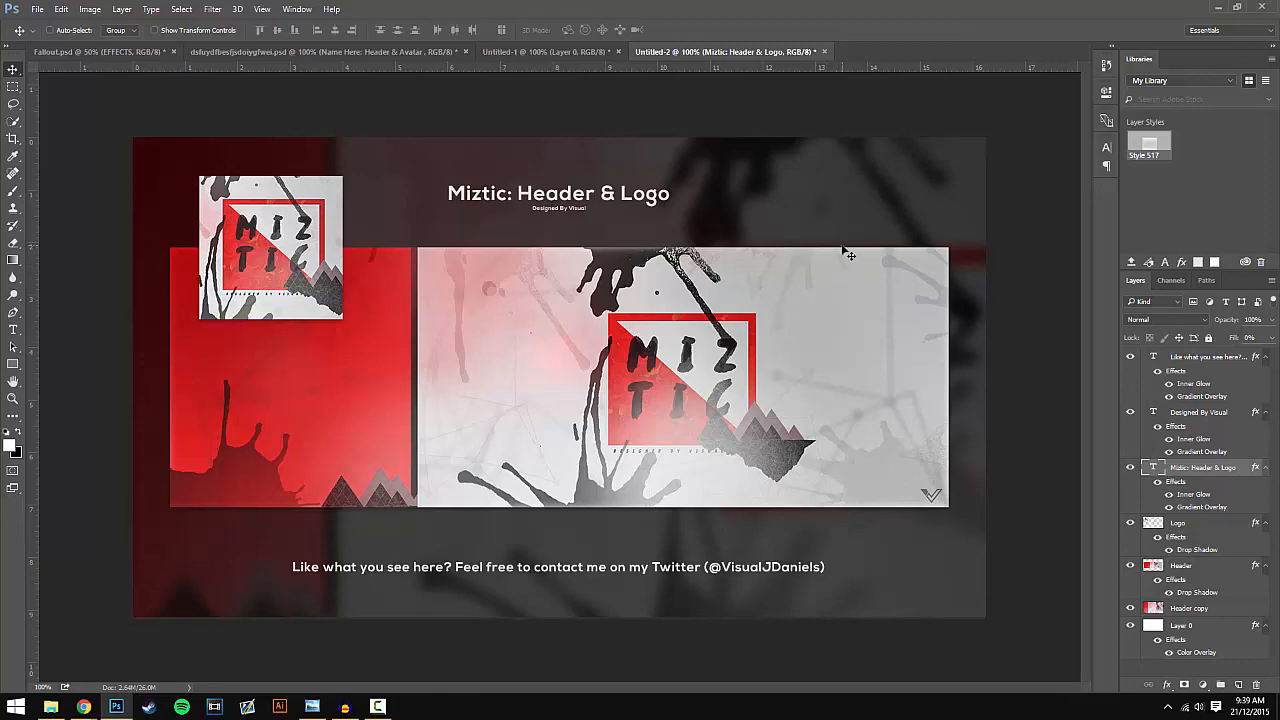